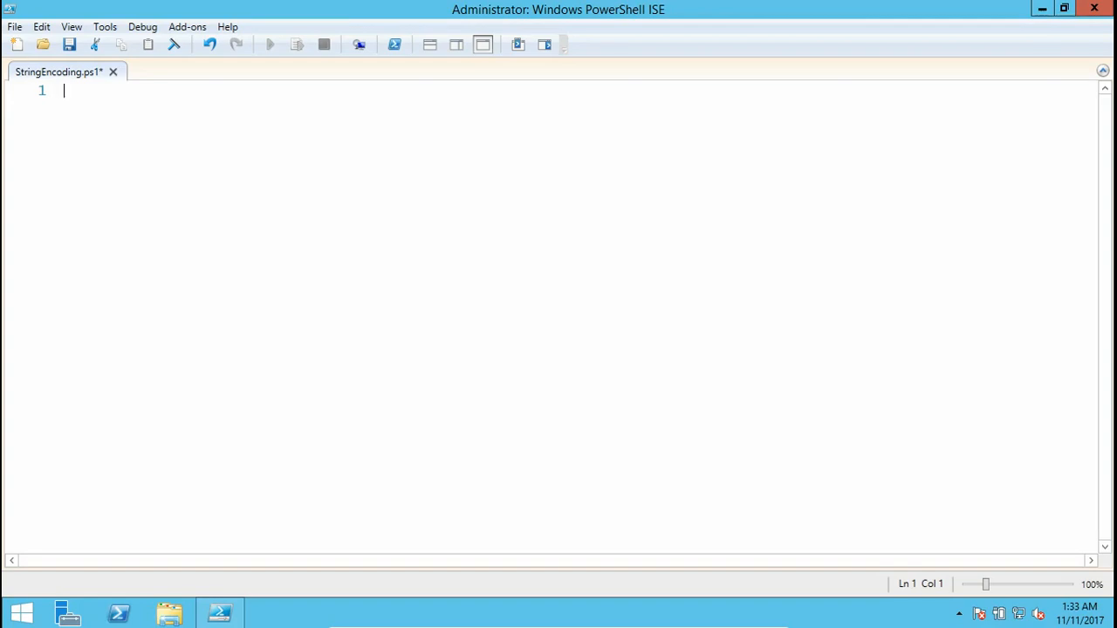
mouse_move(109, 8)
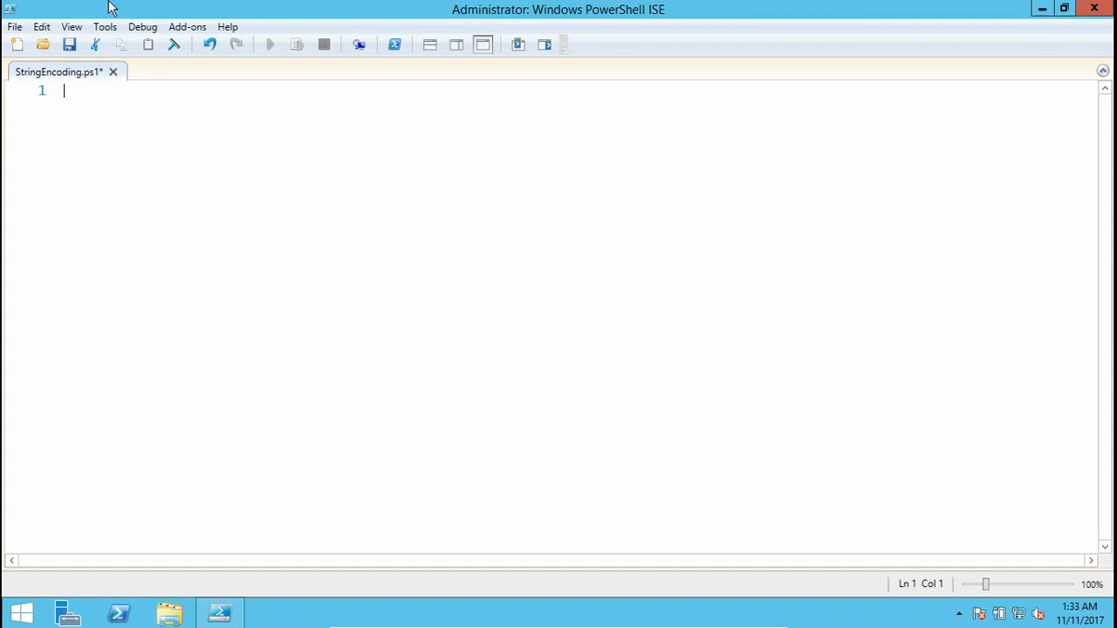
mouse_move(17, 45)
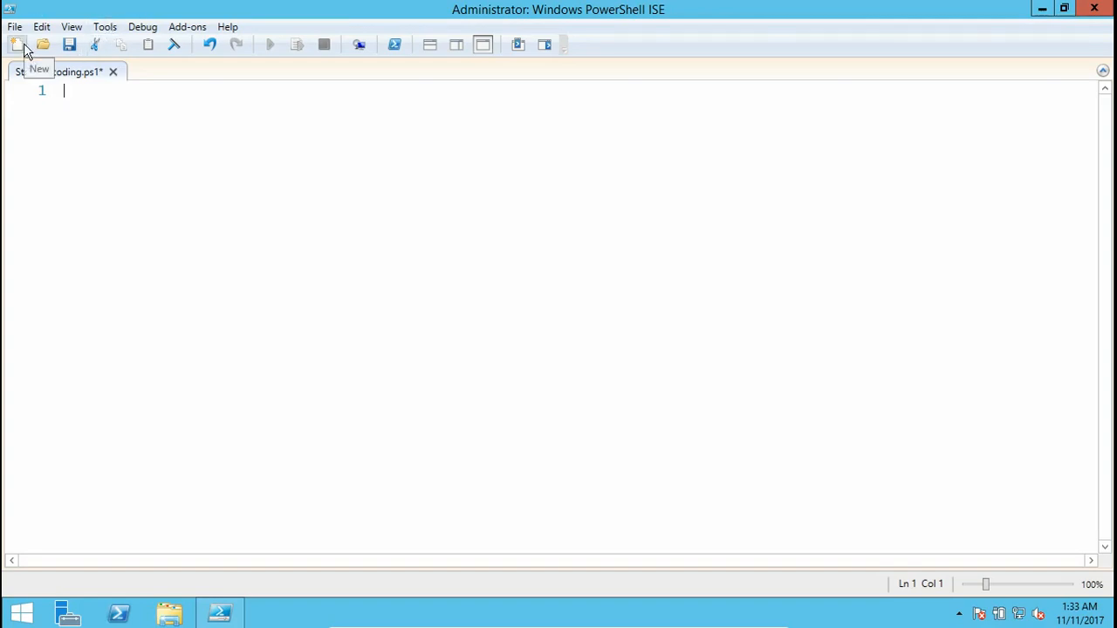
- Create a new script whose line 1 is $CodeLine='Write-Host "secret text"'
click(17, 44)
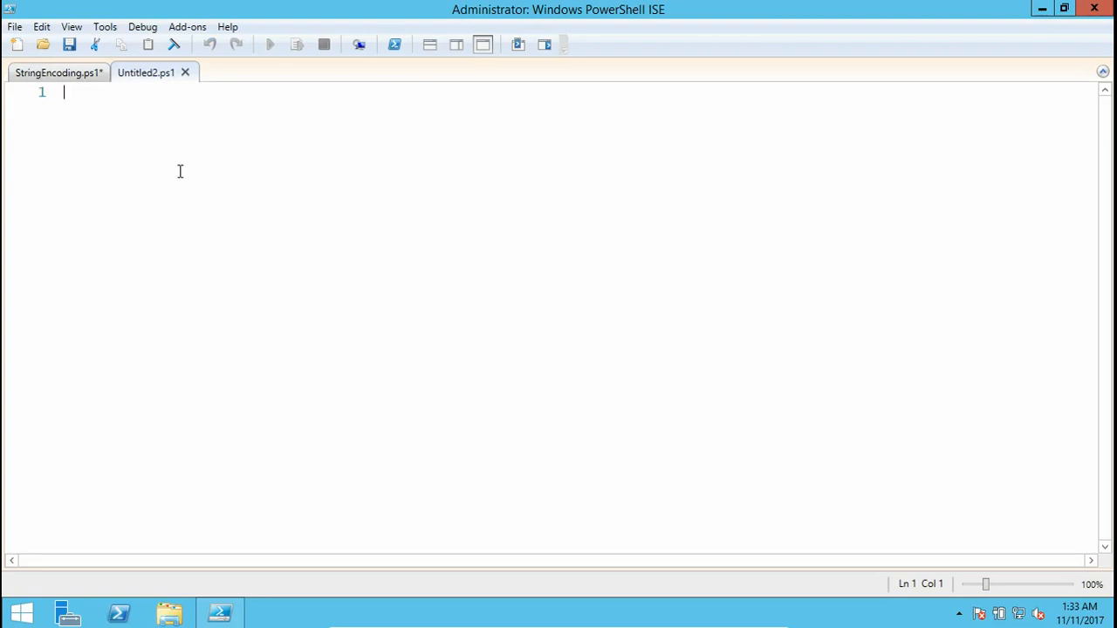
text($)
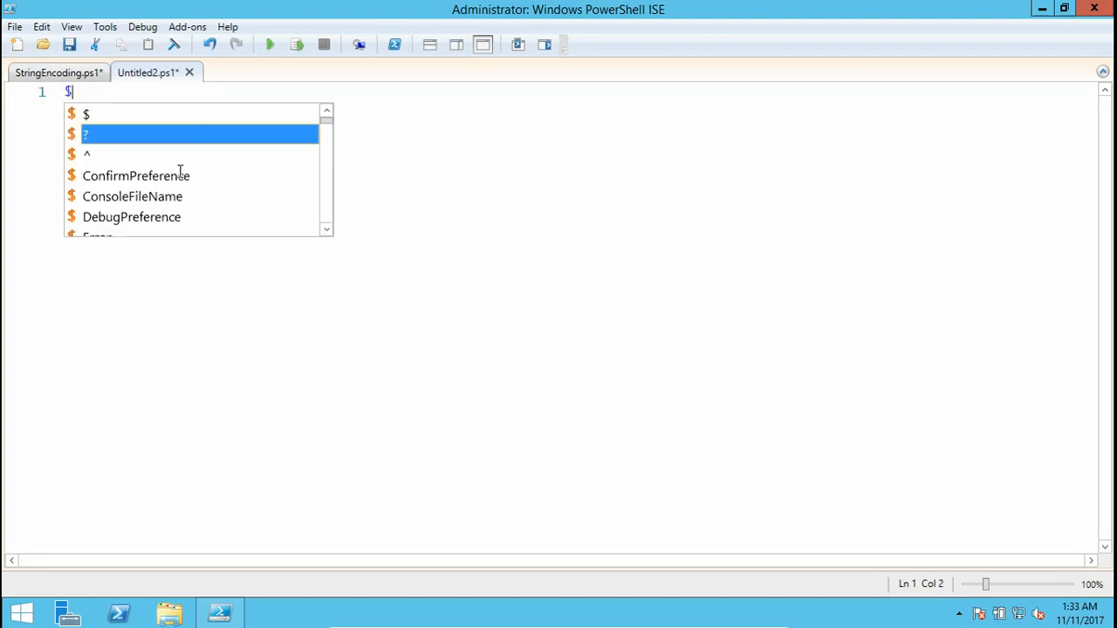
text(CodeLin)
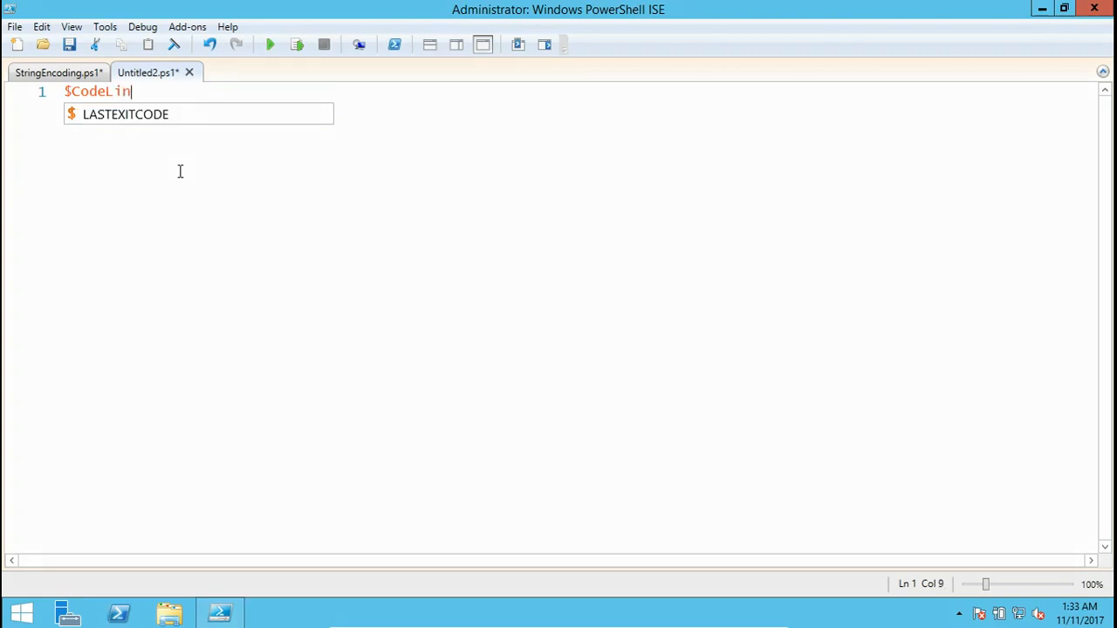
text(e=)
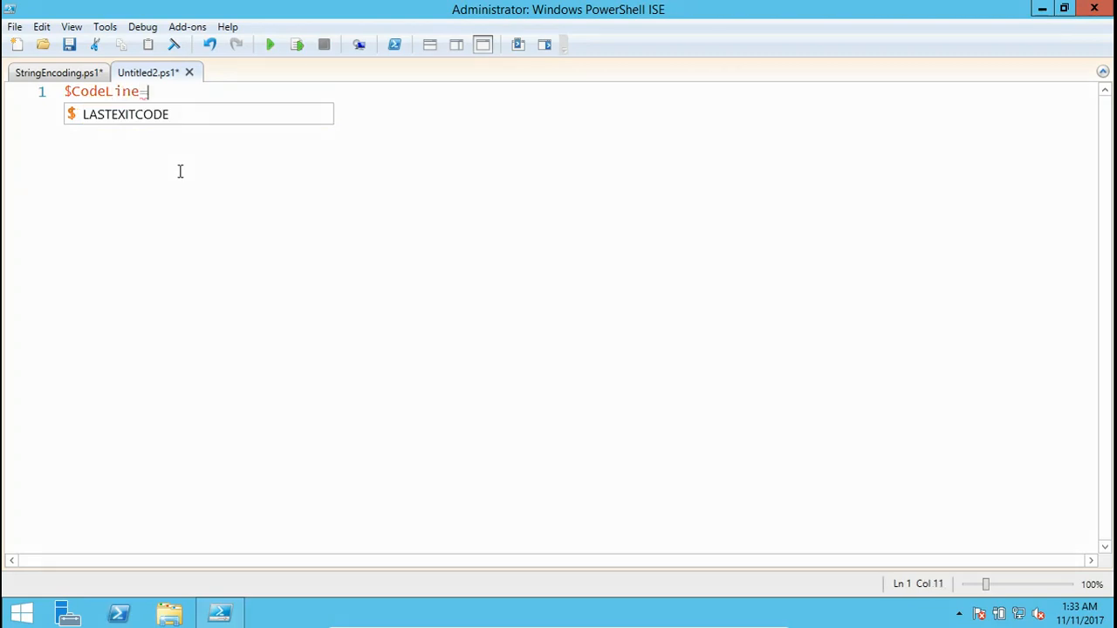
text('Wr)
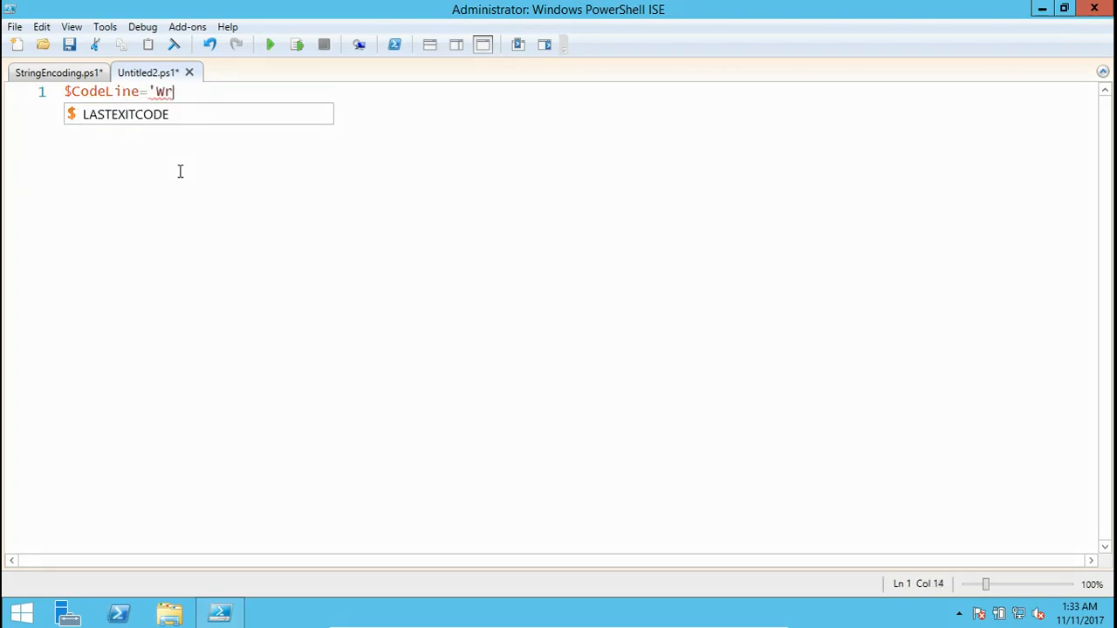
text(ite-Host)
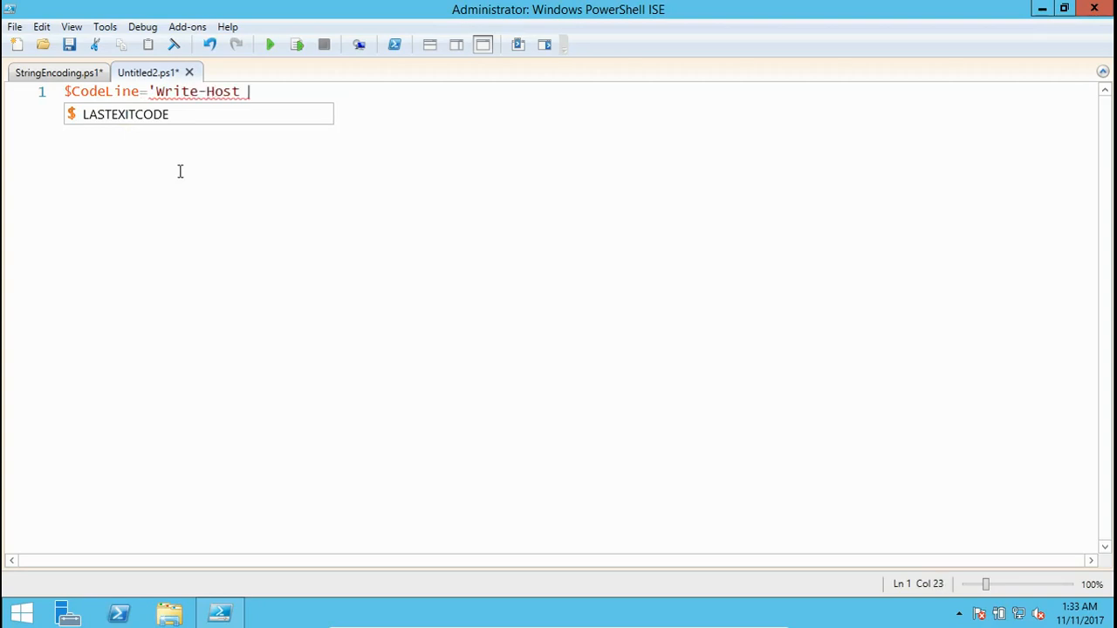
text("hide)
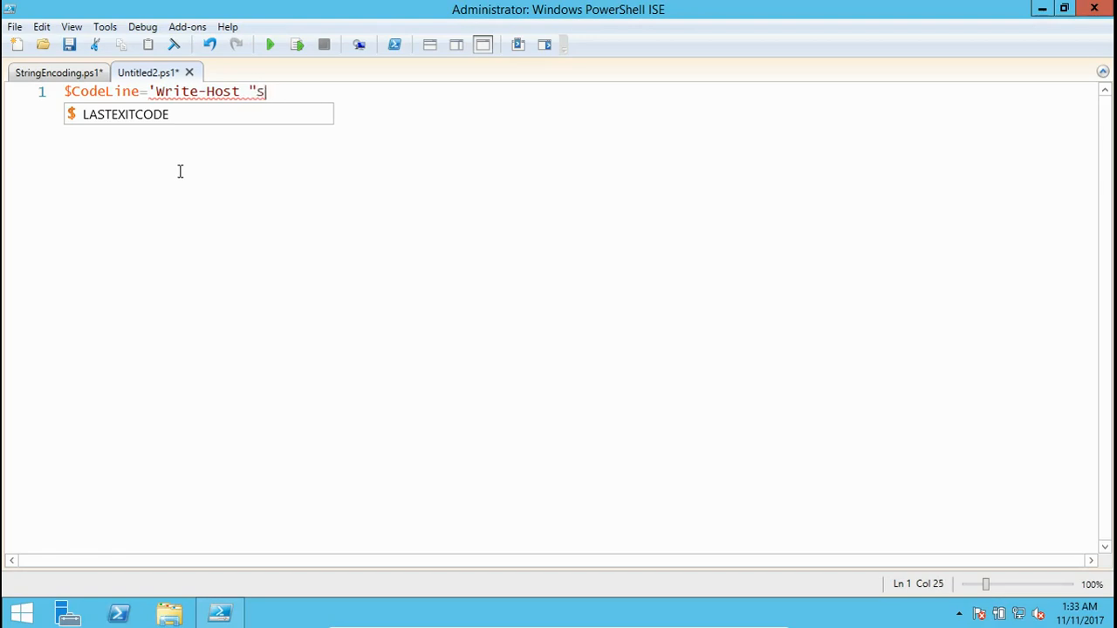
text(ecret text)
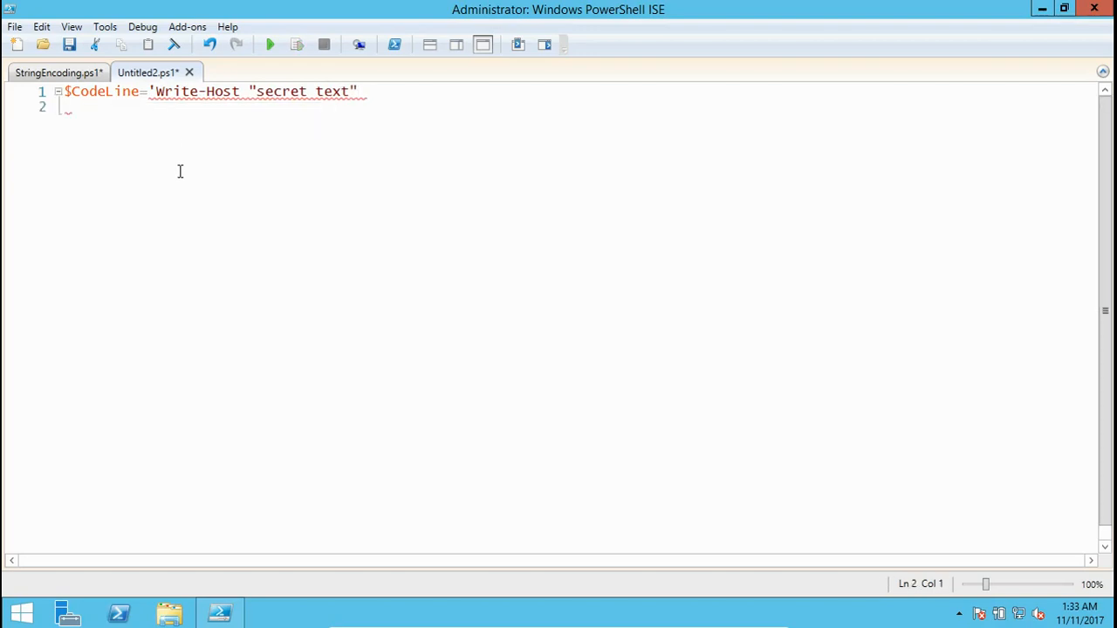
text(')
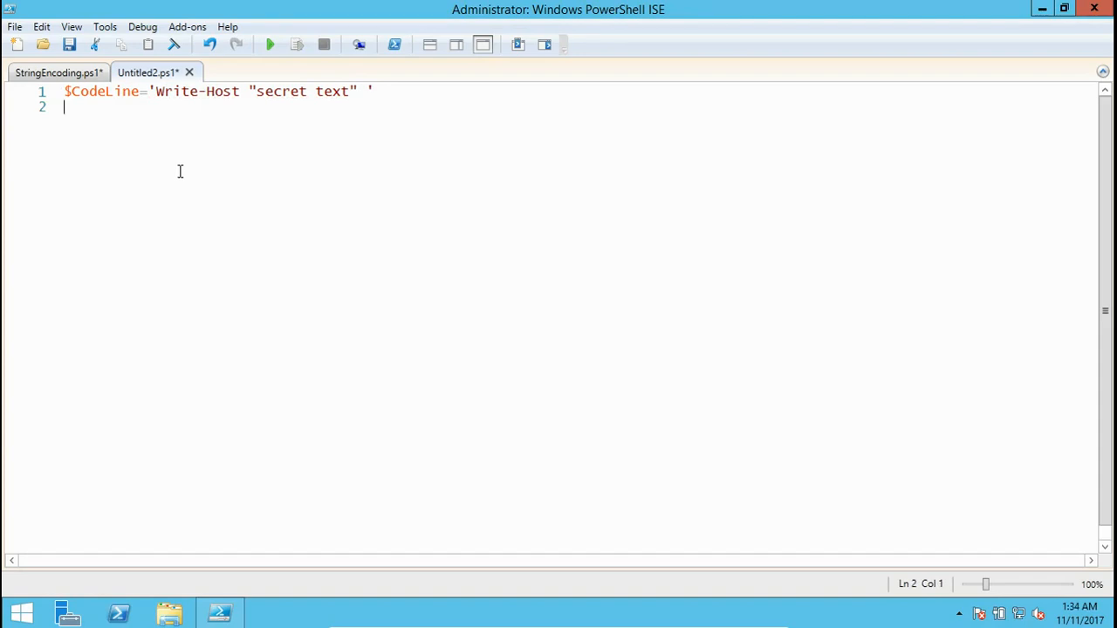
- Begin line 2 assigning $unicode from the [System.Text.Encoding] class
text($uncid)
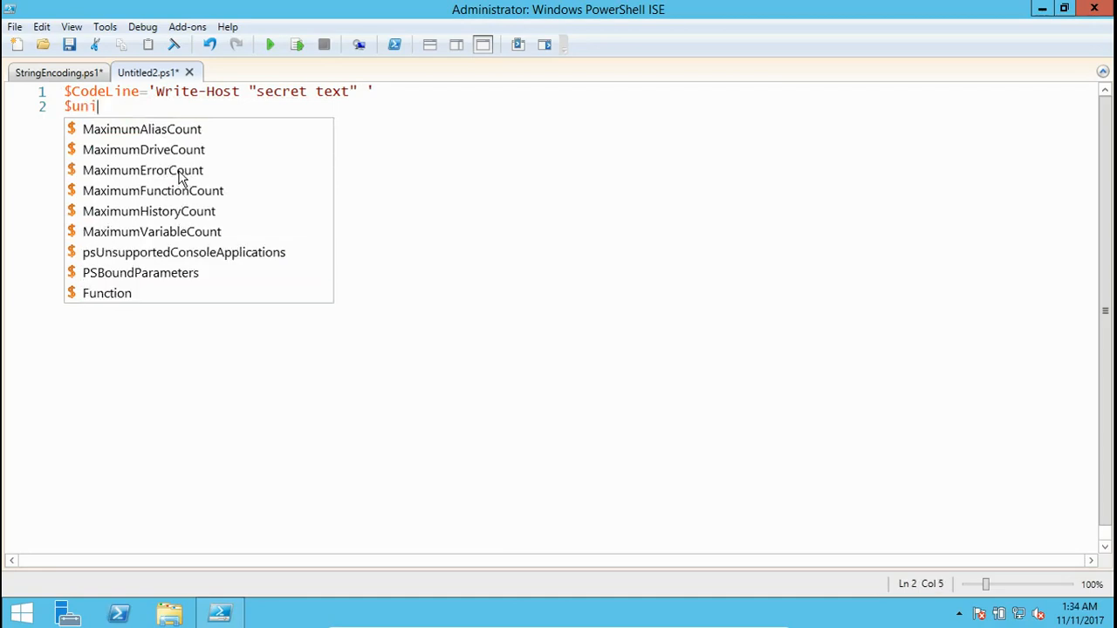
text(cdo)
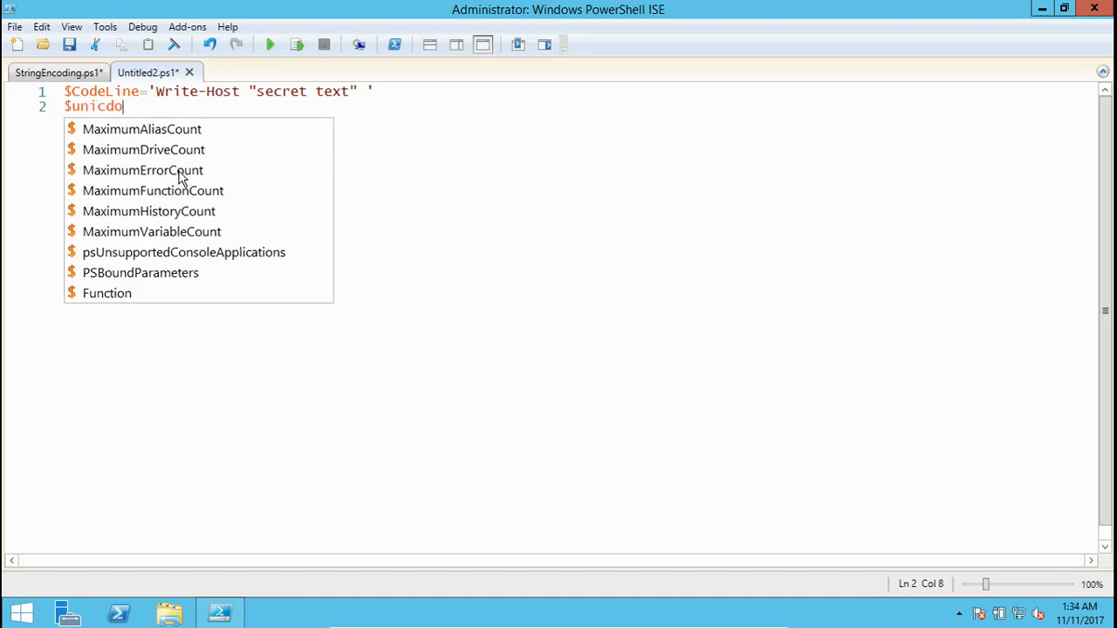
text(de)
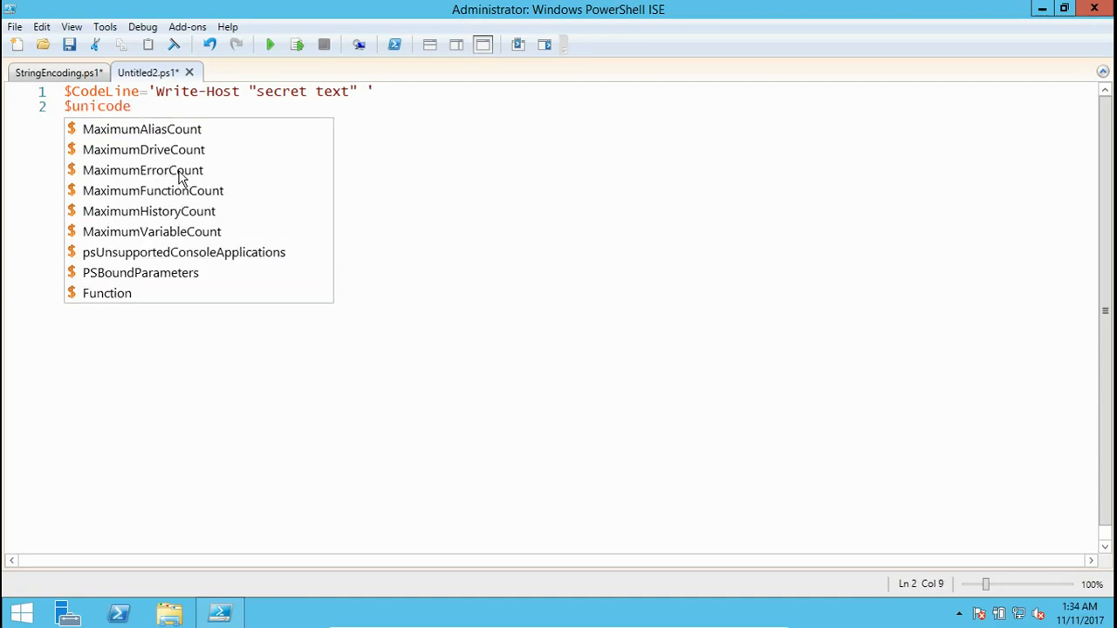
text(=)
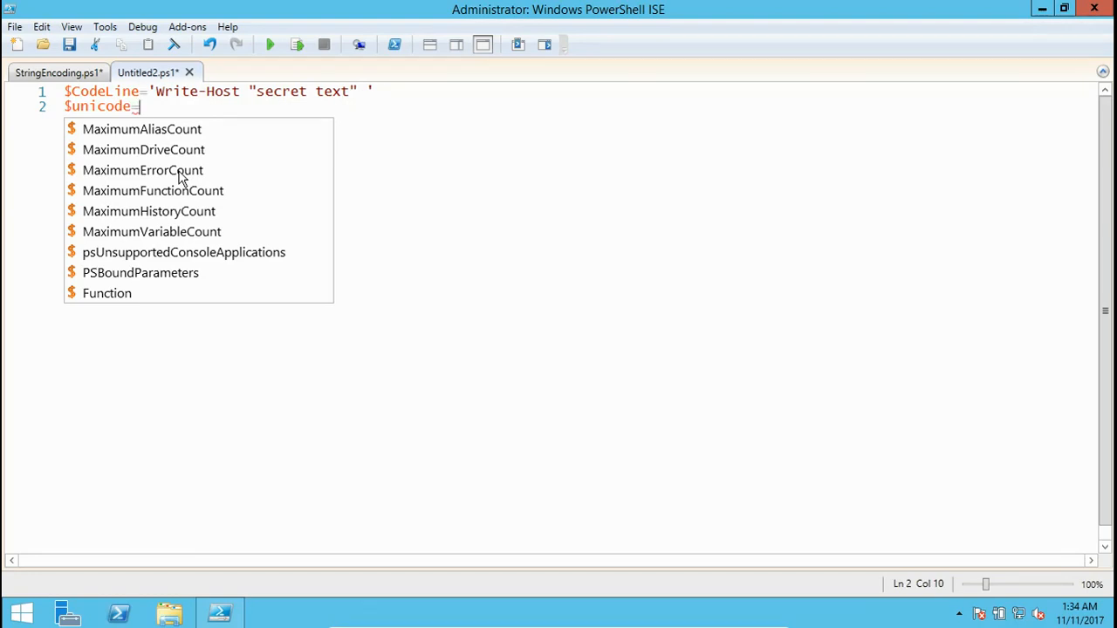
text([])
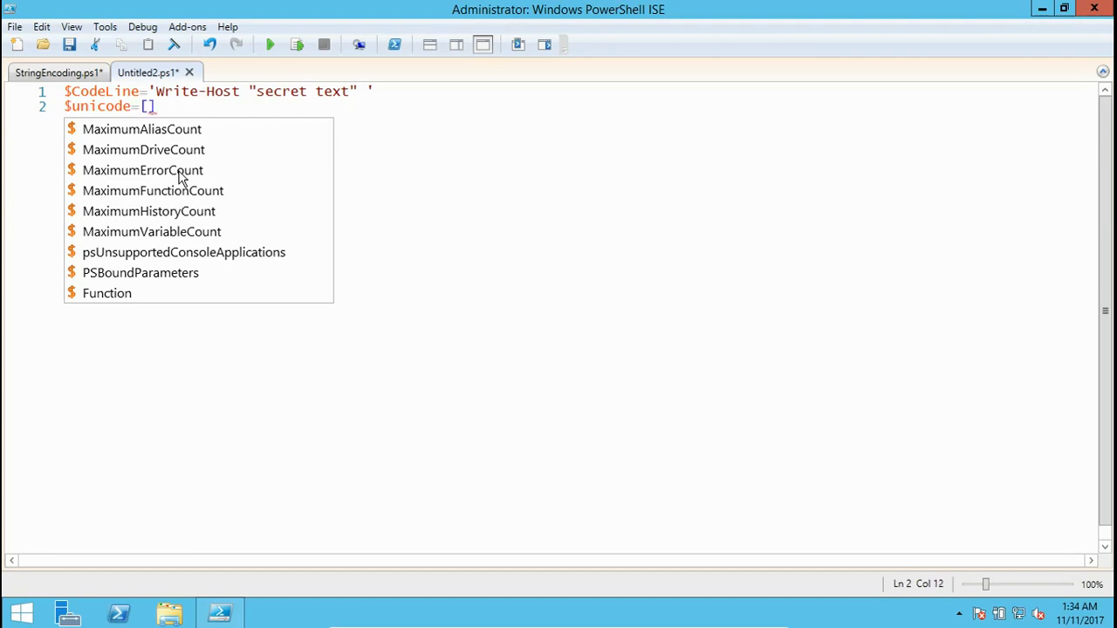
text(Syste)
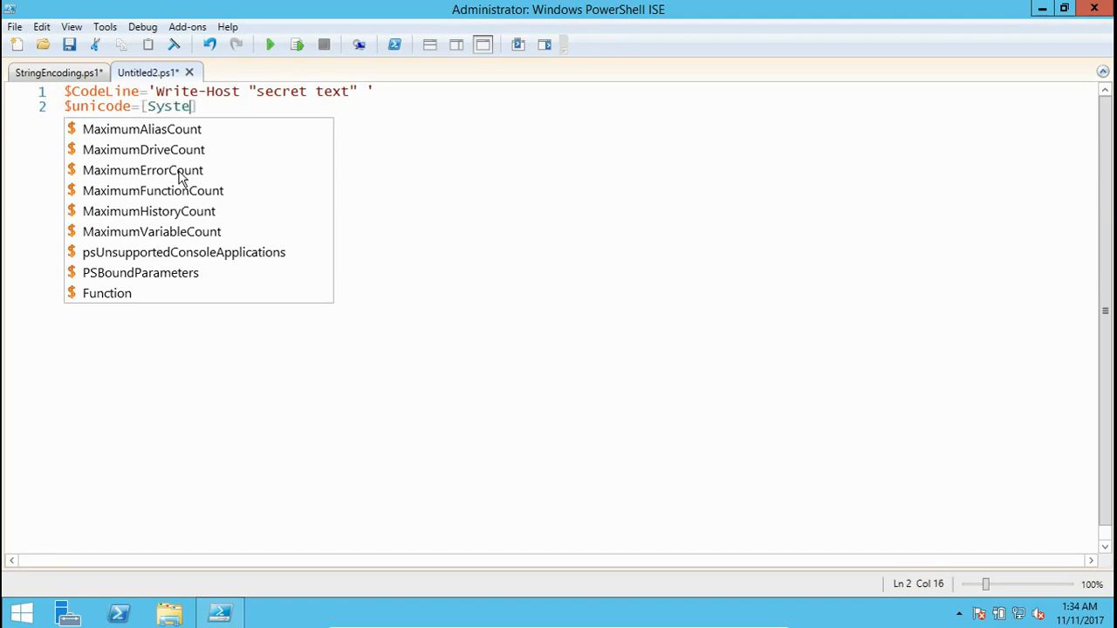
text(m.)
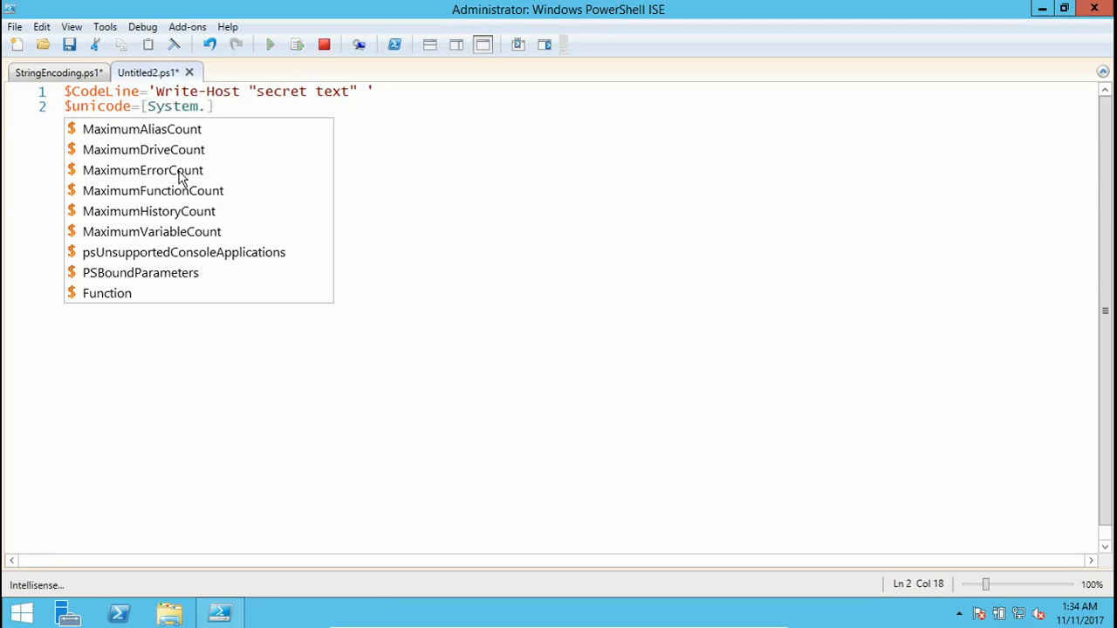
text(Text.E)
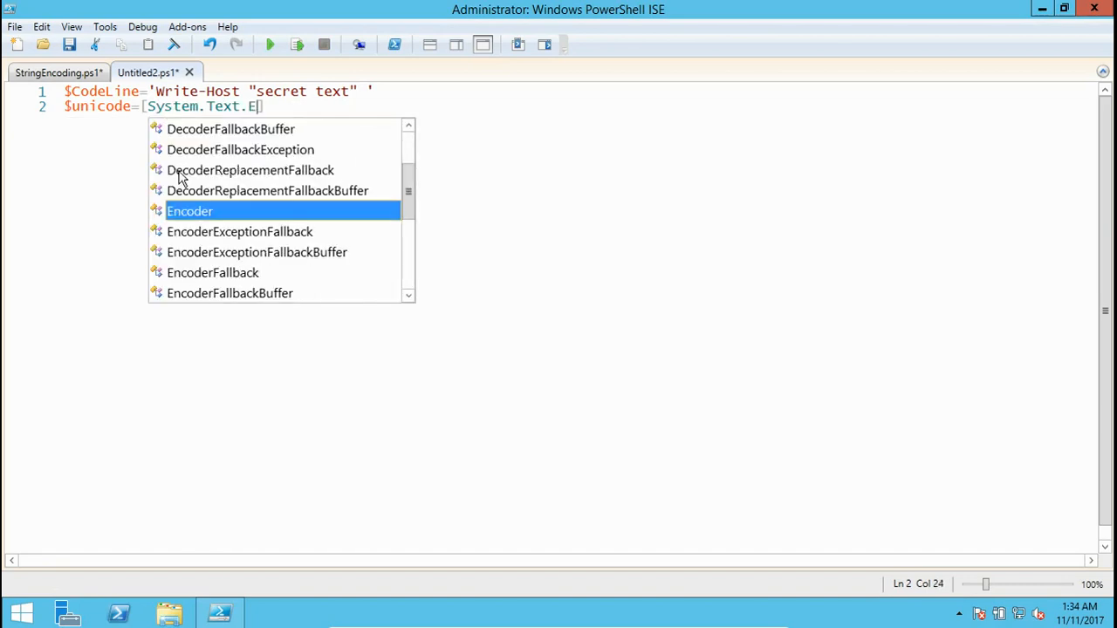
text(ncoding)
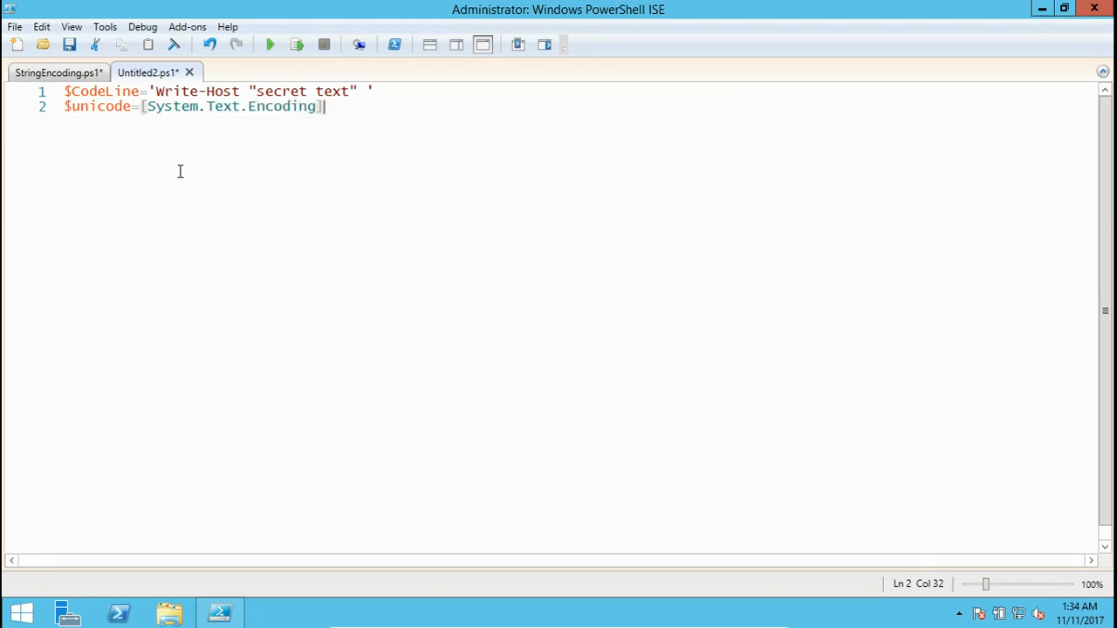
- Complete it as ::Unicode.GetBytes($CodeLine), picking Unicode from the suggestions
text(::)
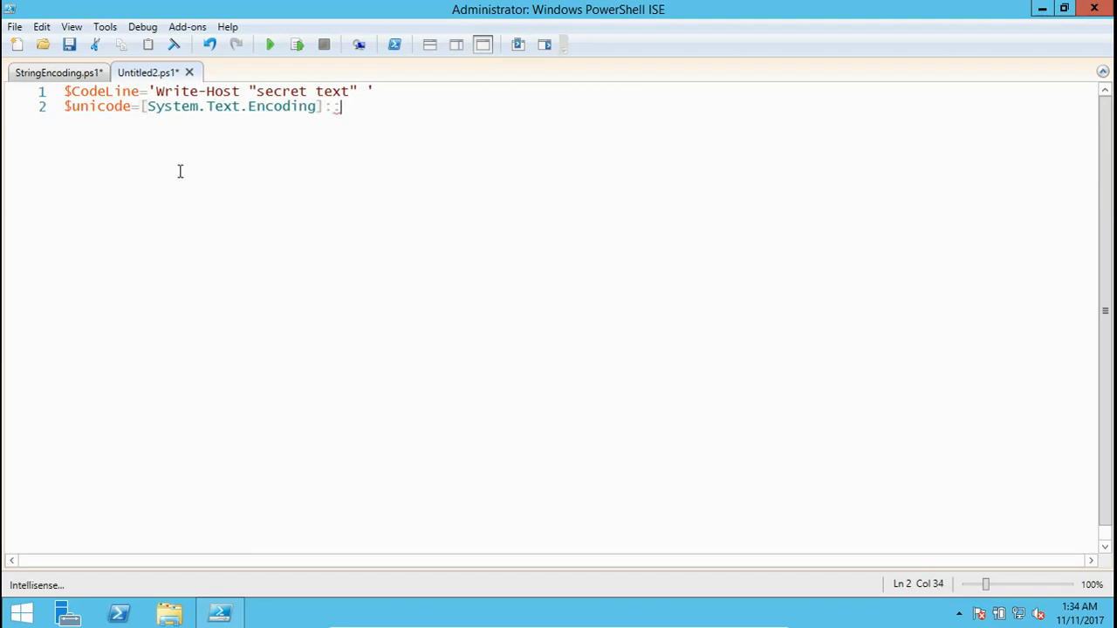
text(:)
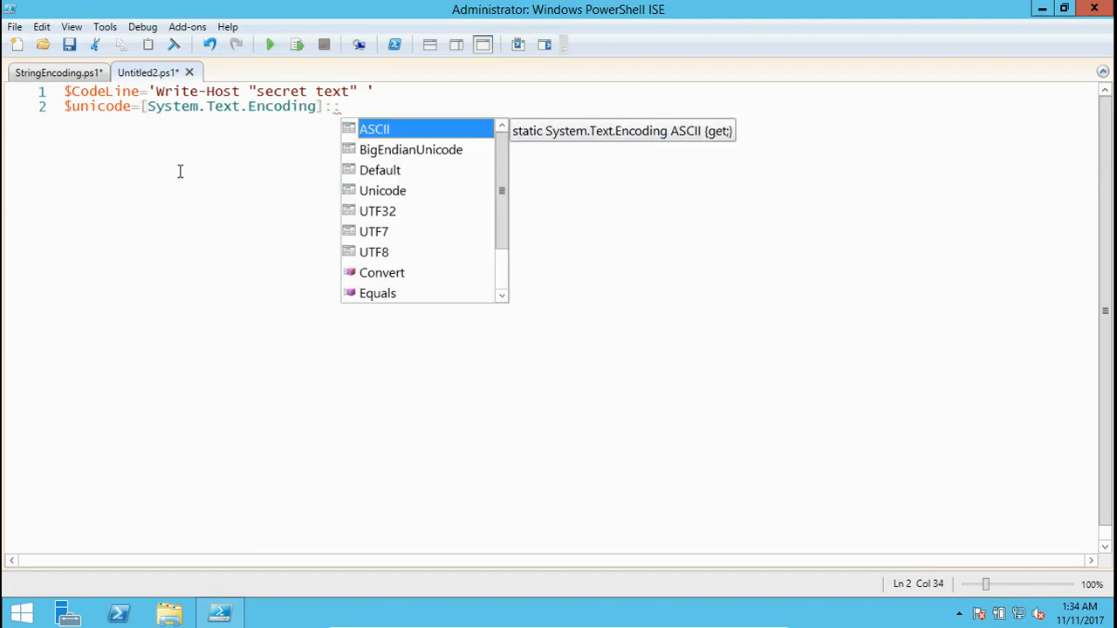
double_click(382, 190)
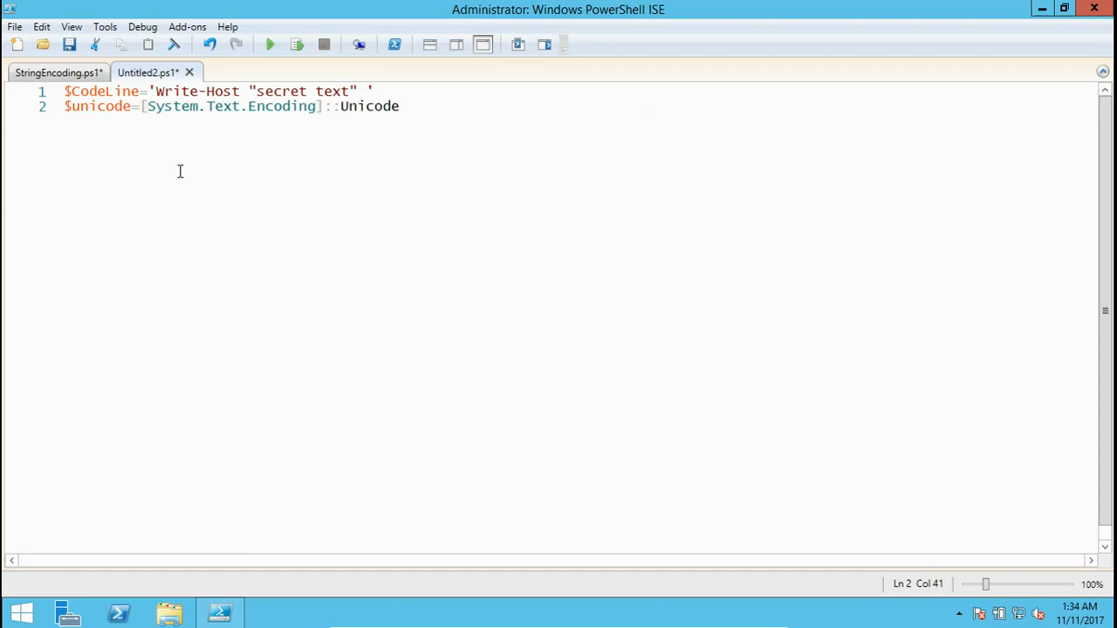
text(.Get)
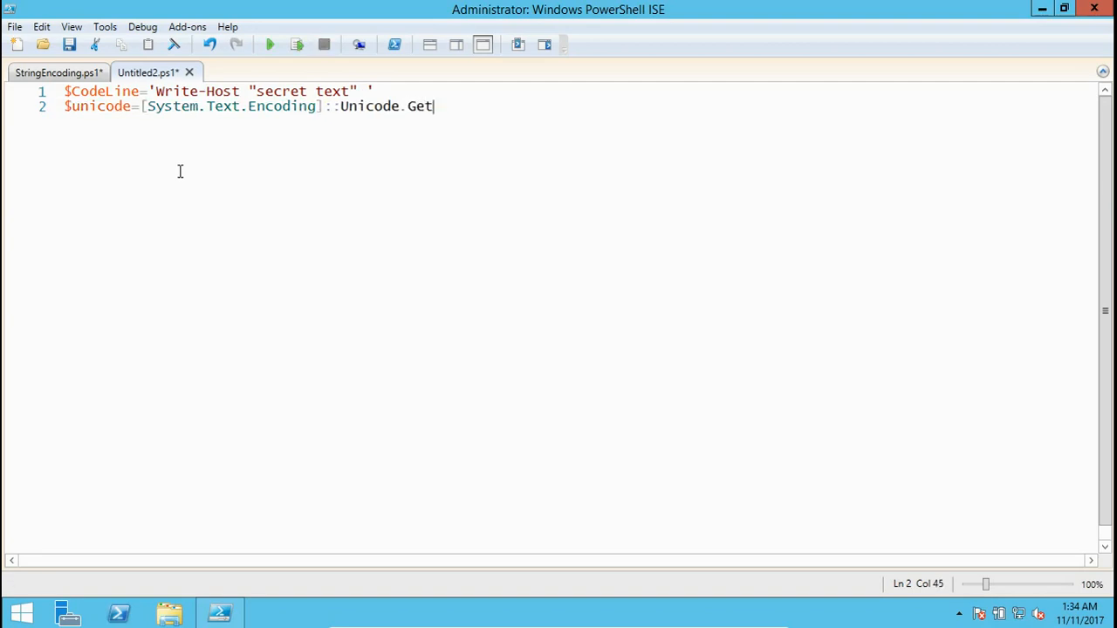
text(Bytes)
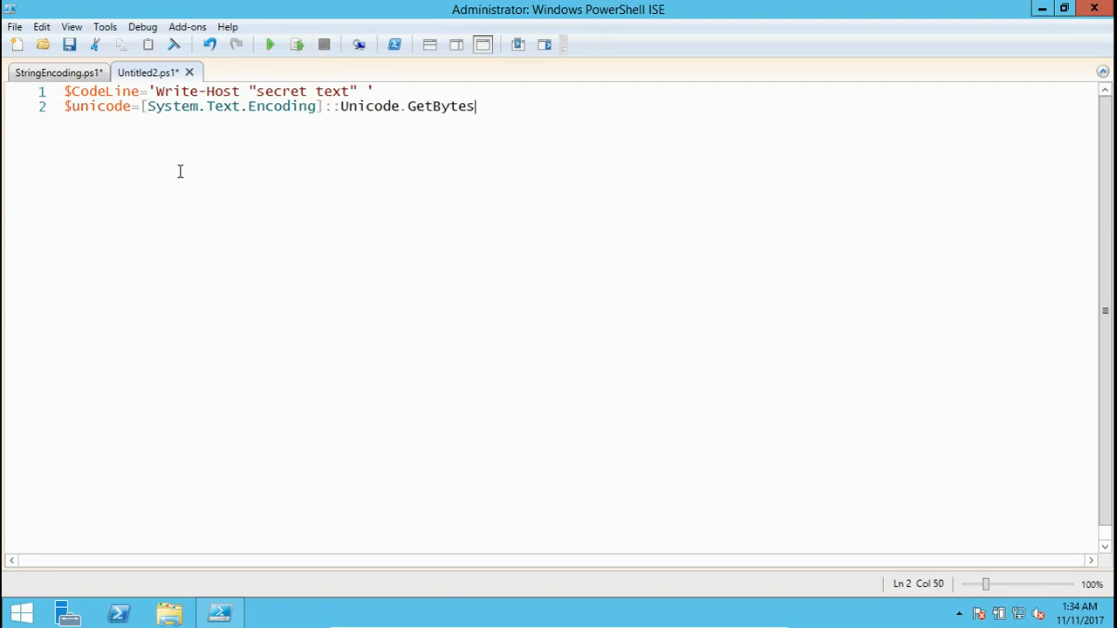
text(()
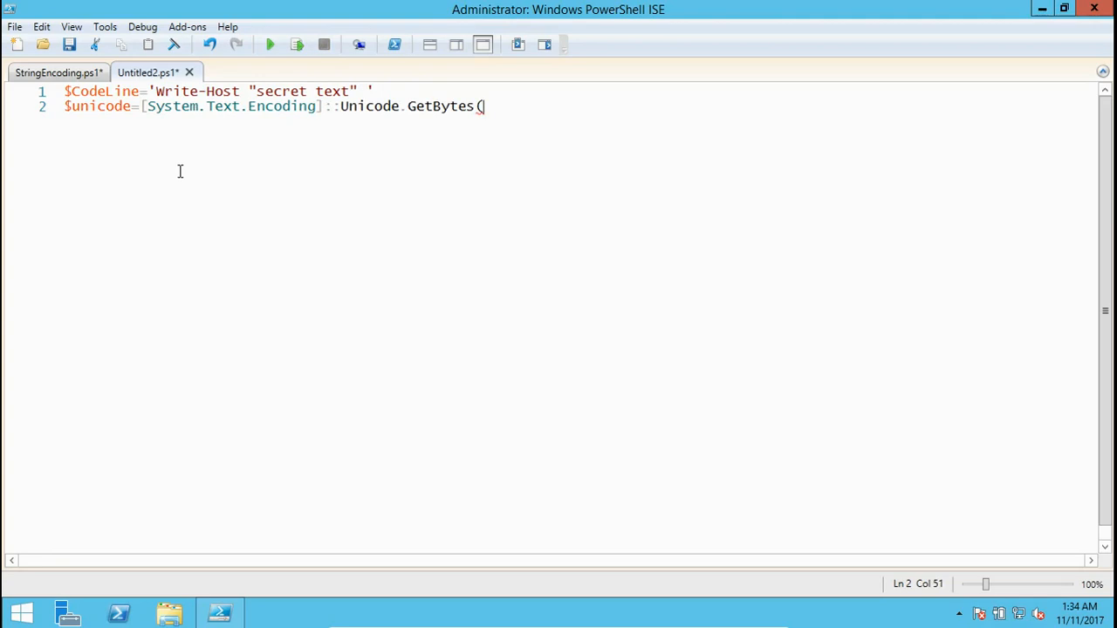
text($CodeLine)
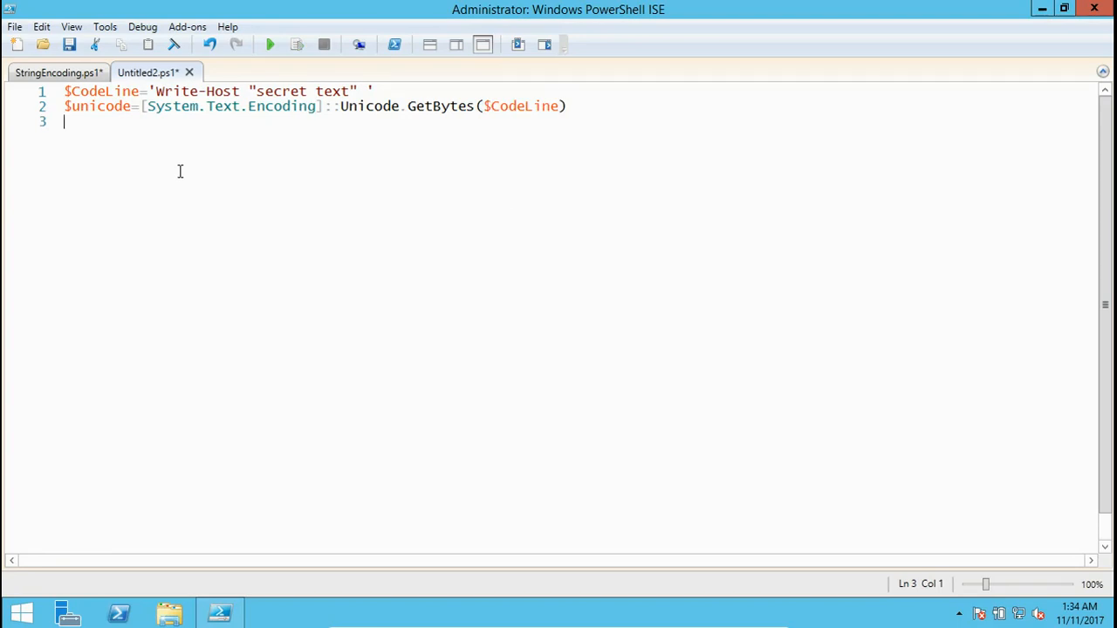
- Add lines $HexText=[Convert]::ToBase64String($unicode) and $HexText
text($J)
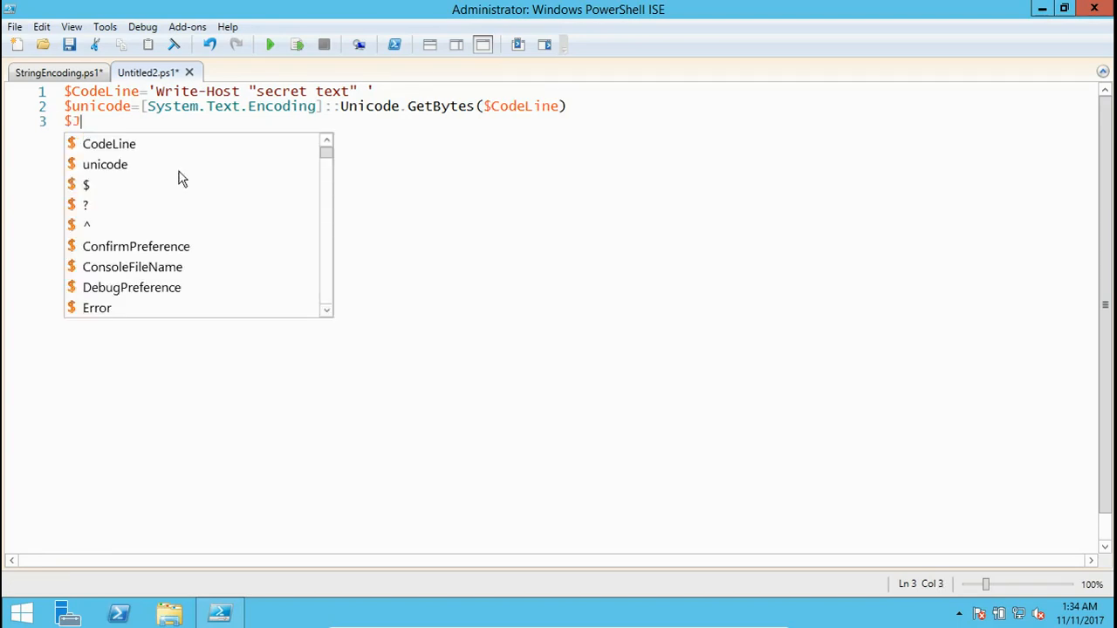
text(HexTe)
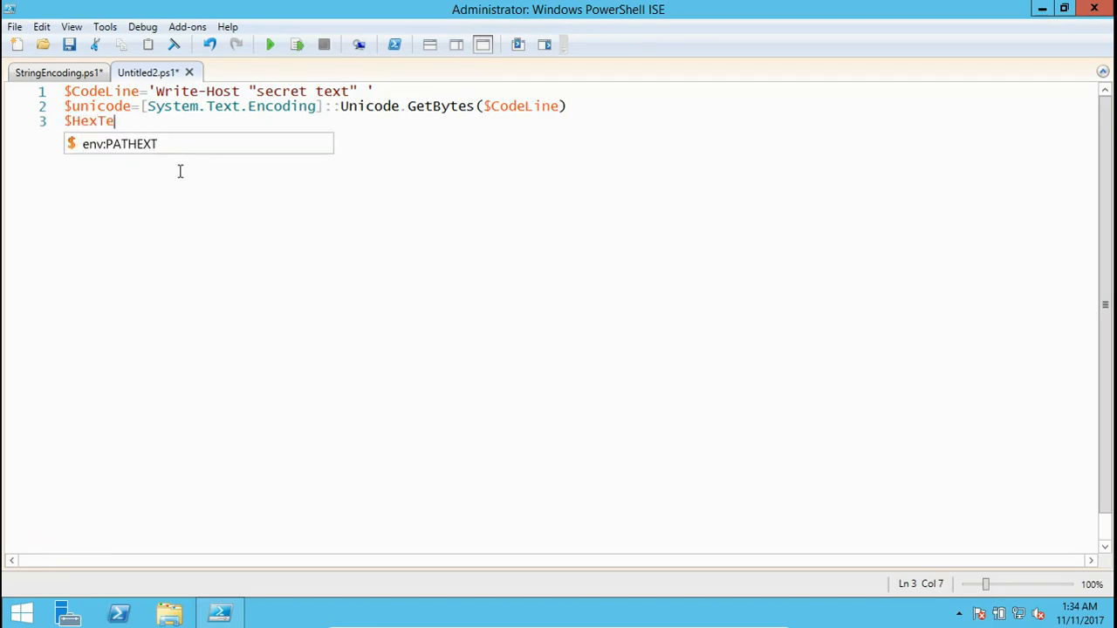
text(xt)
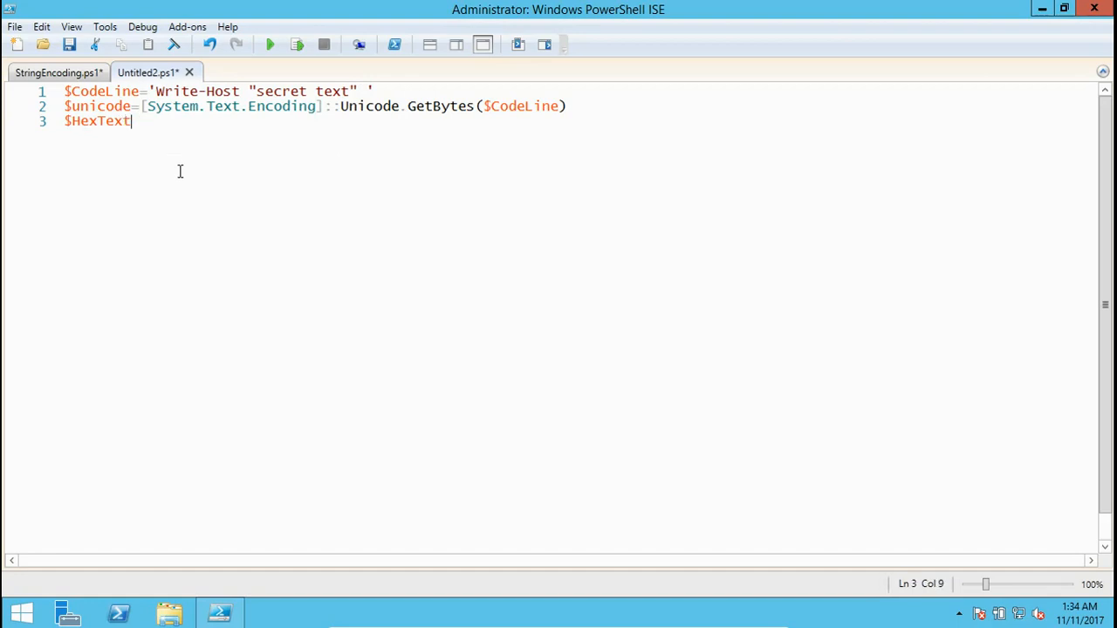
text(=[Convert)
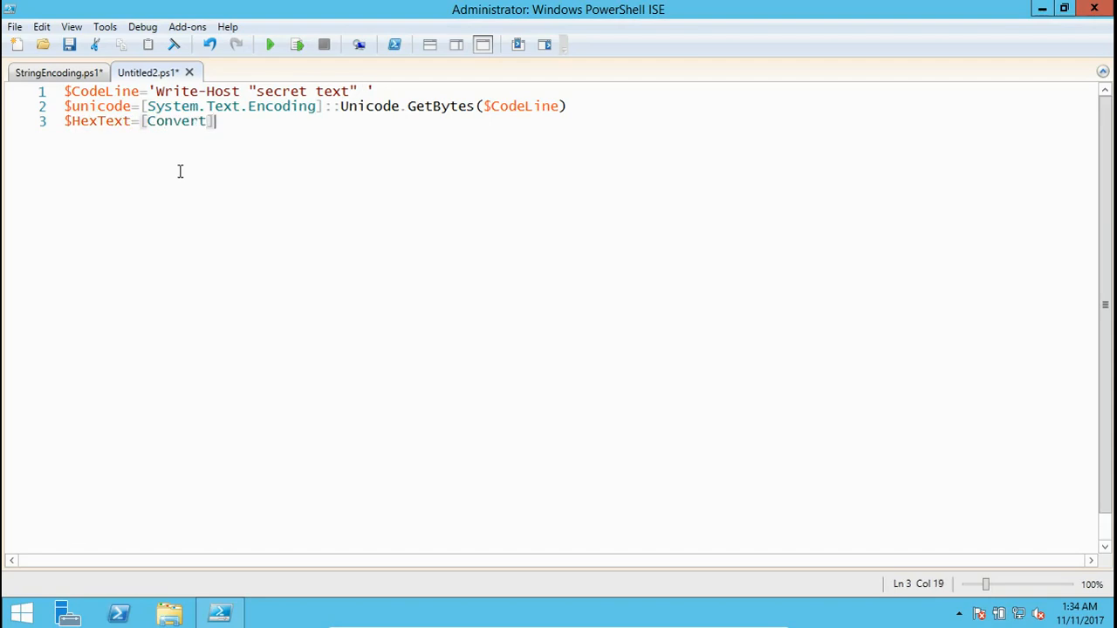
text(::To)
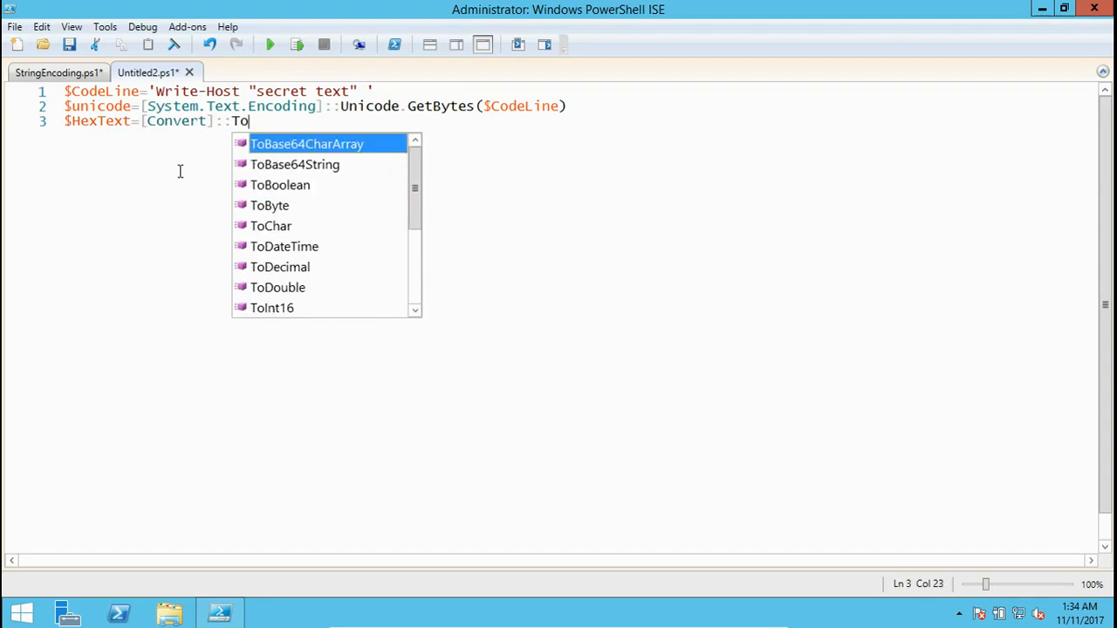
text(Base64String()
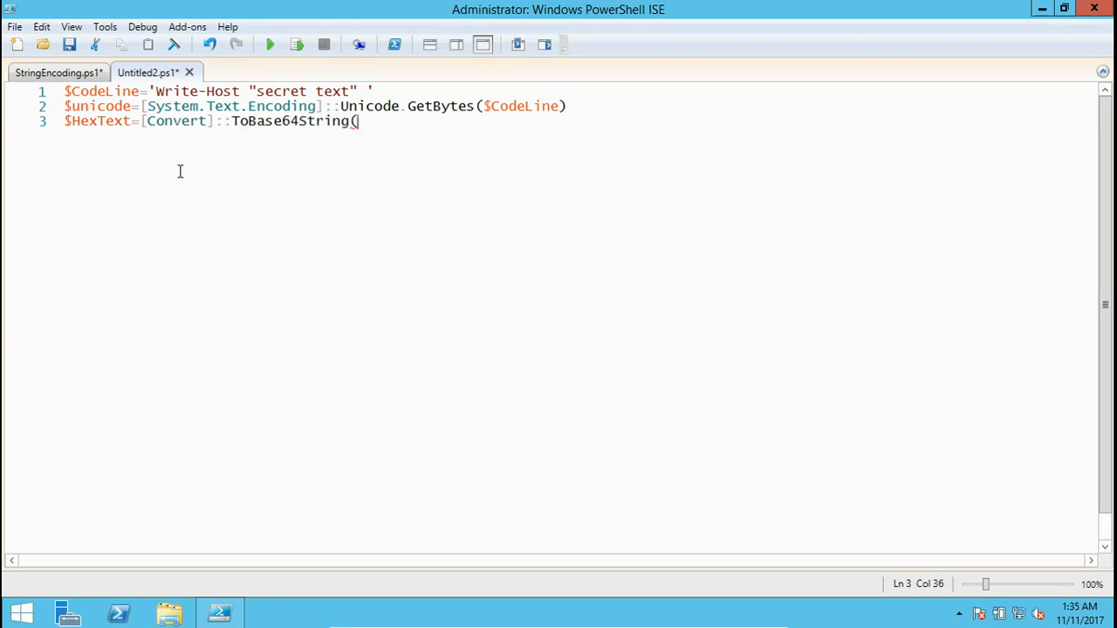
text($)
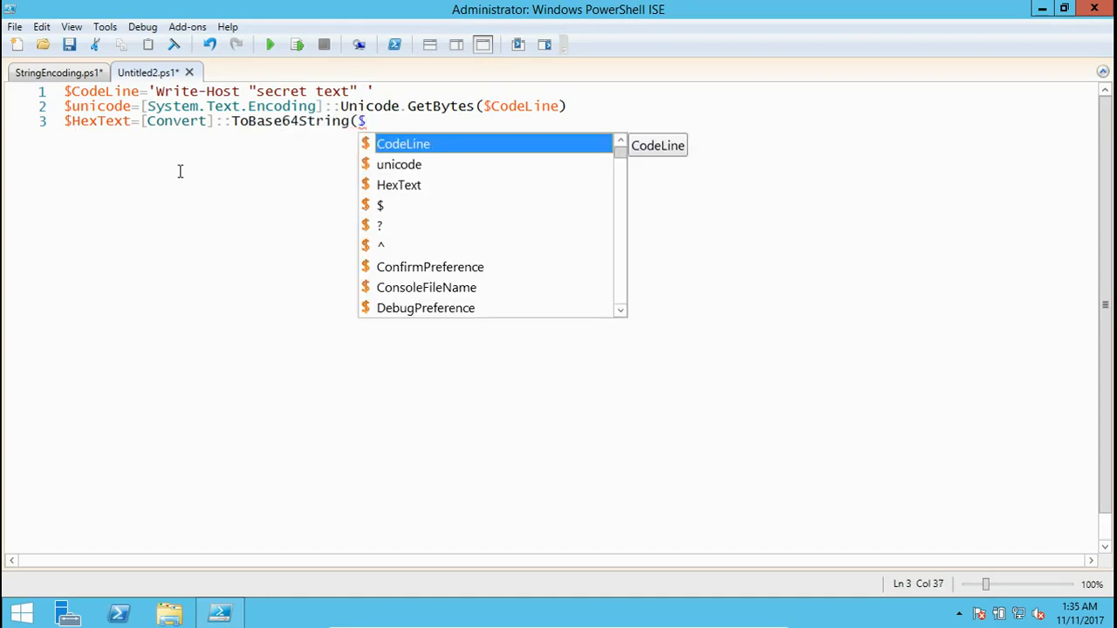
text(unicode)
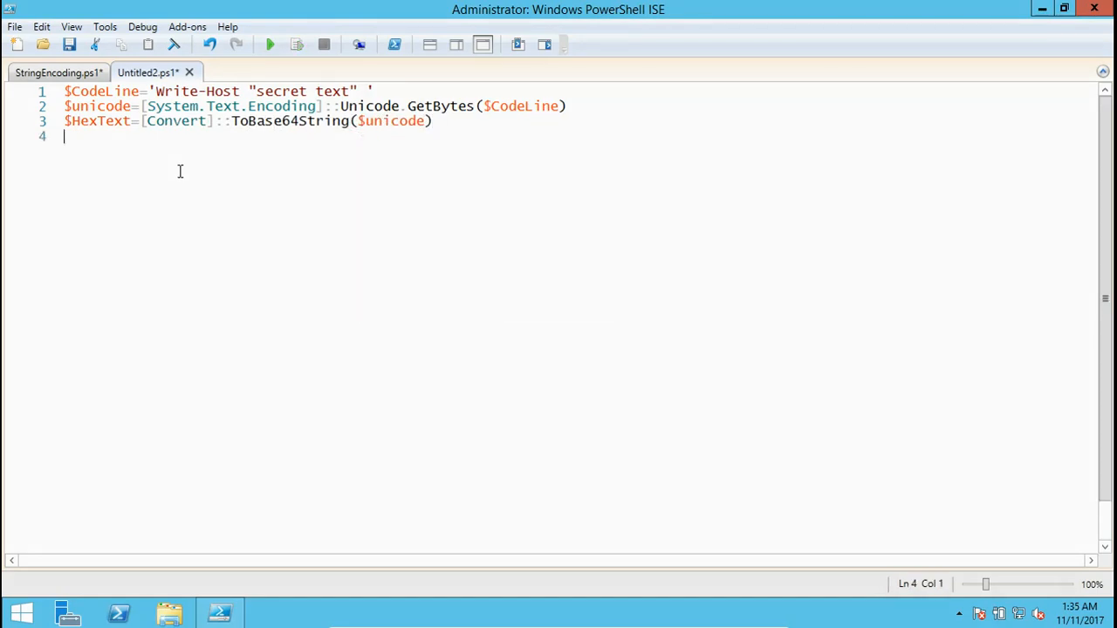
text($)
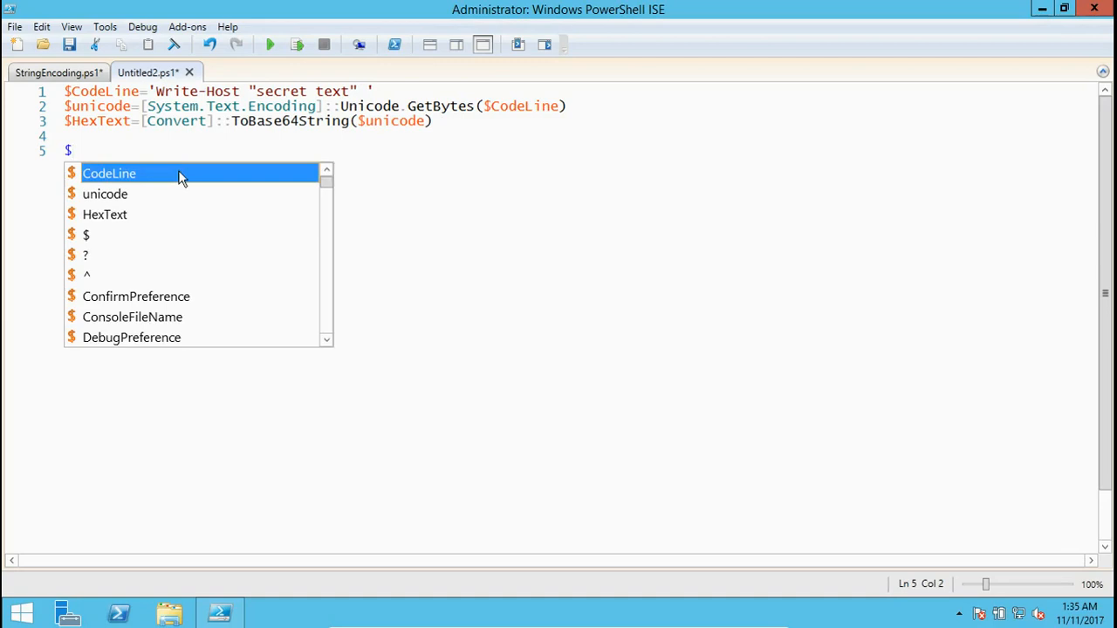
text(HexText)
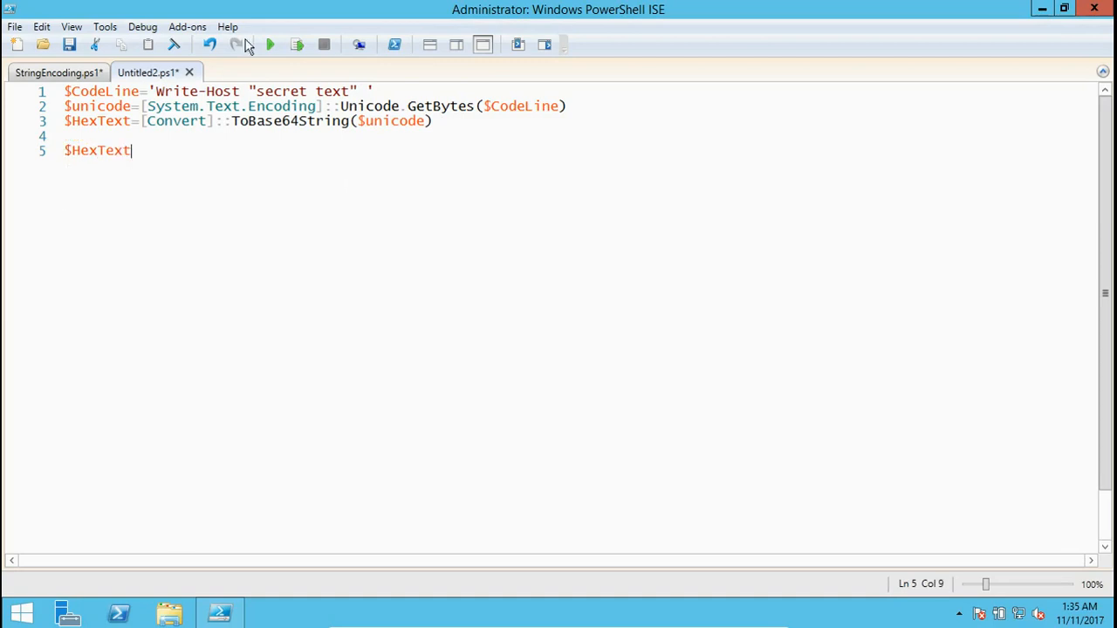
- Run the script, copy the printed Base64 string, and restore the script pane
click(270, 44)
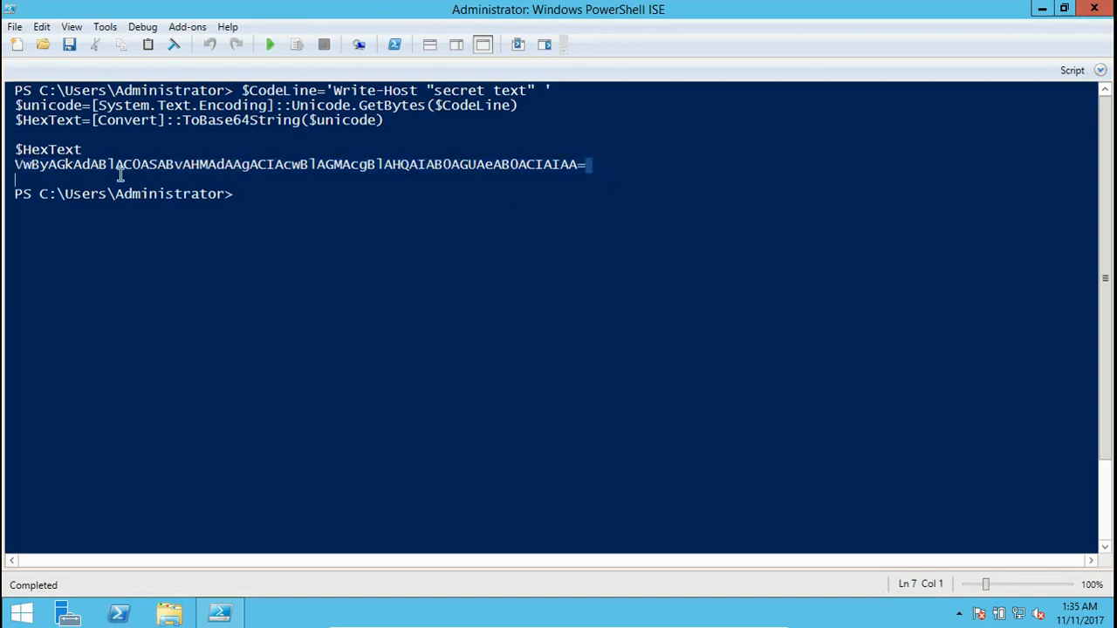
right_click(120, 164)
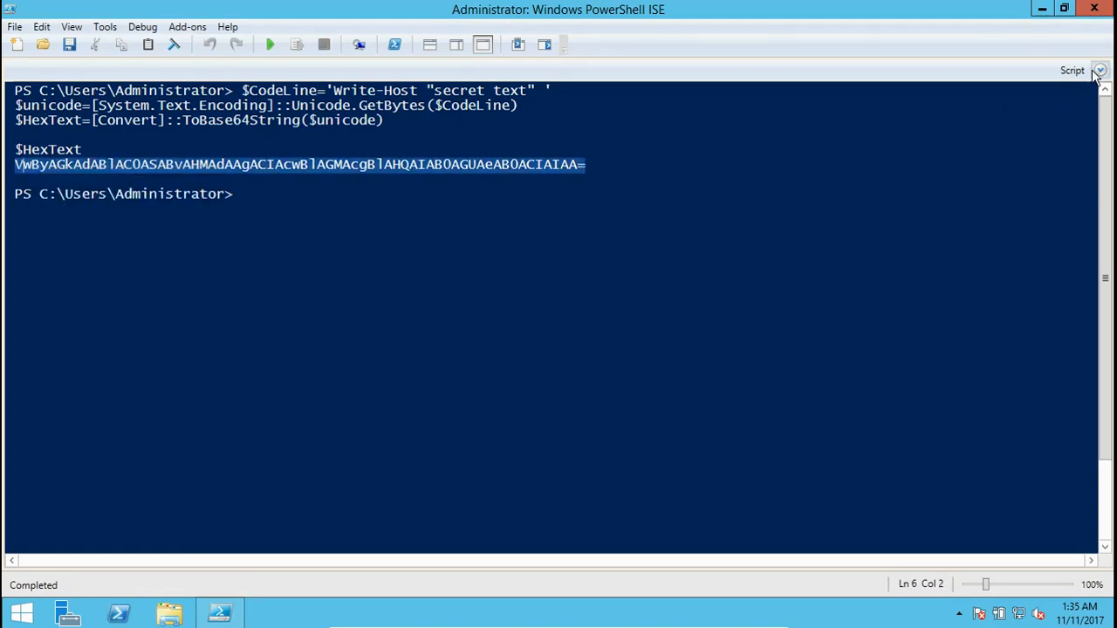
click(1099, 71)
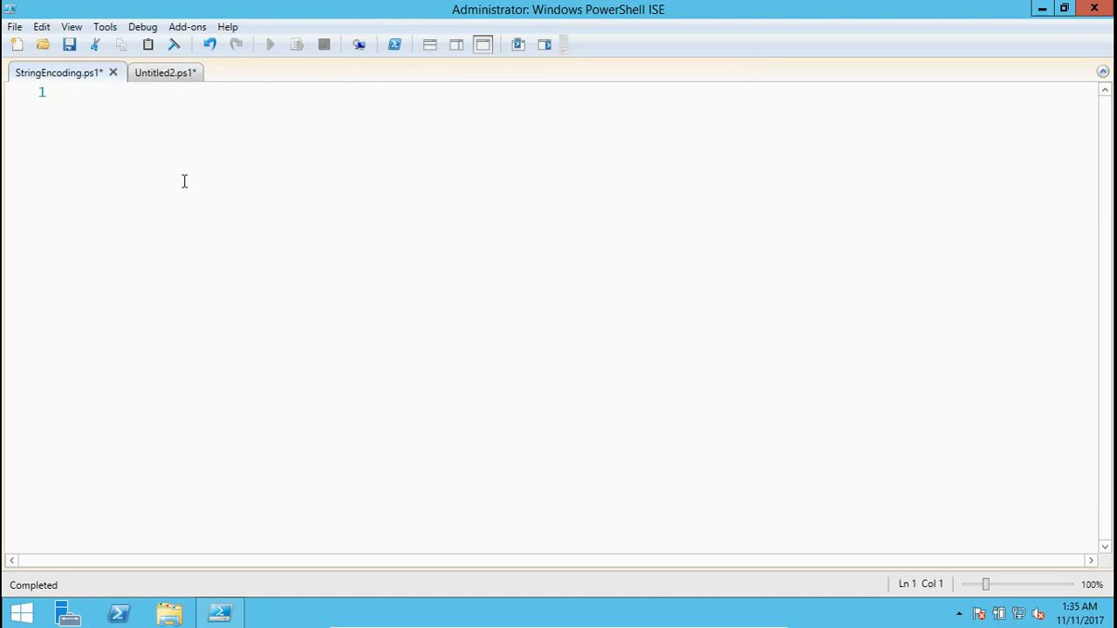
- Write $Password=powershell -EncodedCommand on line 2 of StringEncoding.ps1
text($Pas)
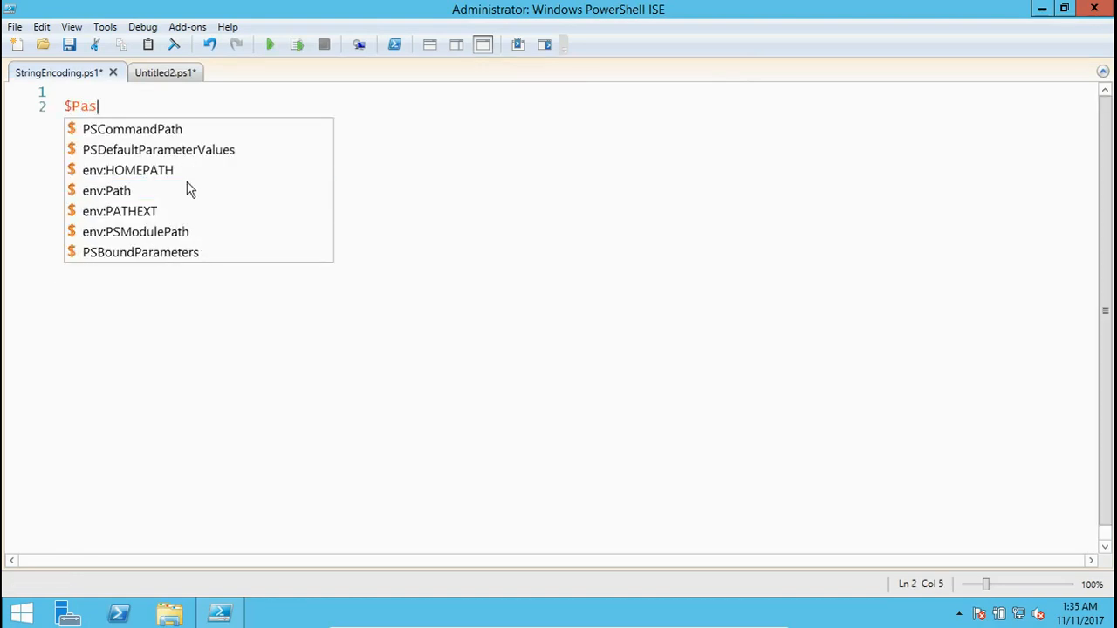
text(sword=)
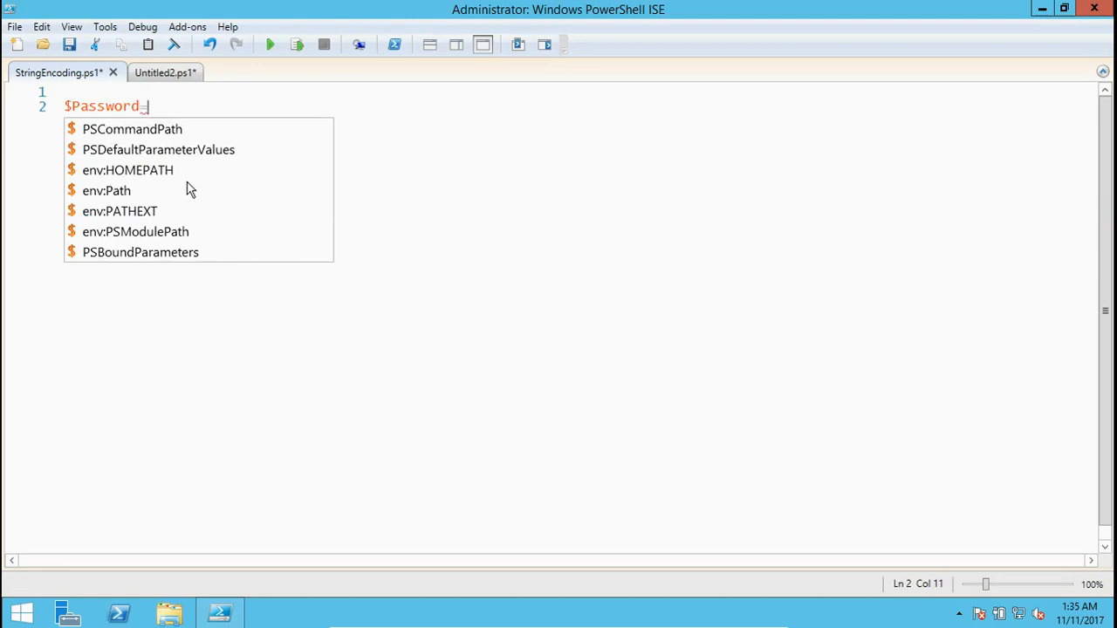
text(powershell)
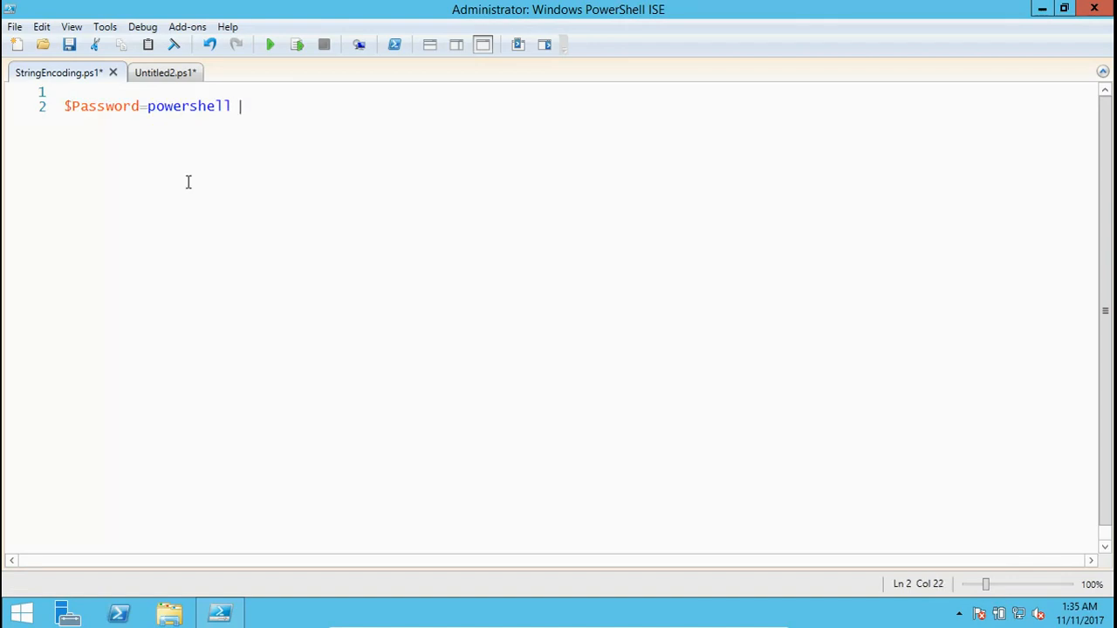
text(0e)
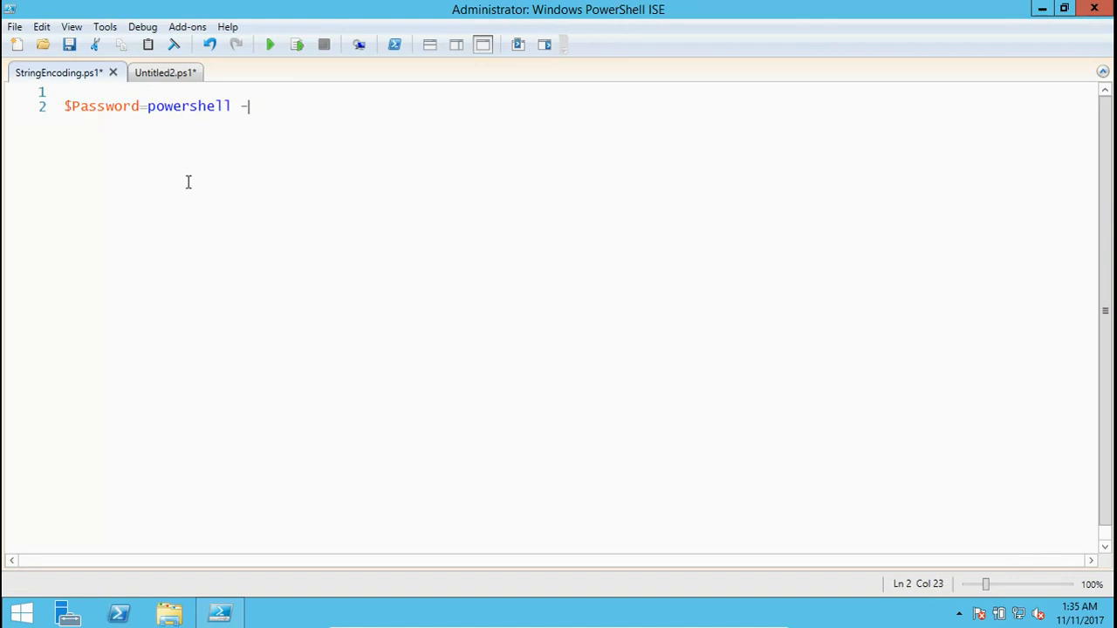
text(Em)
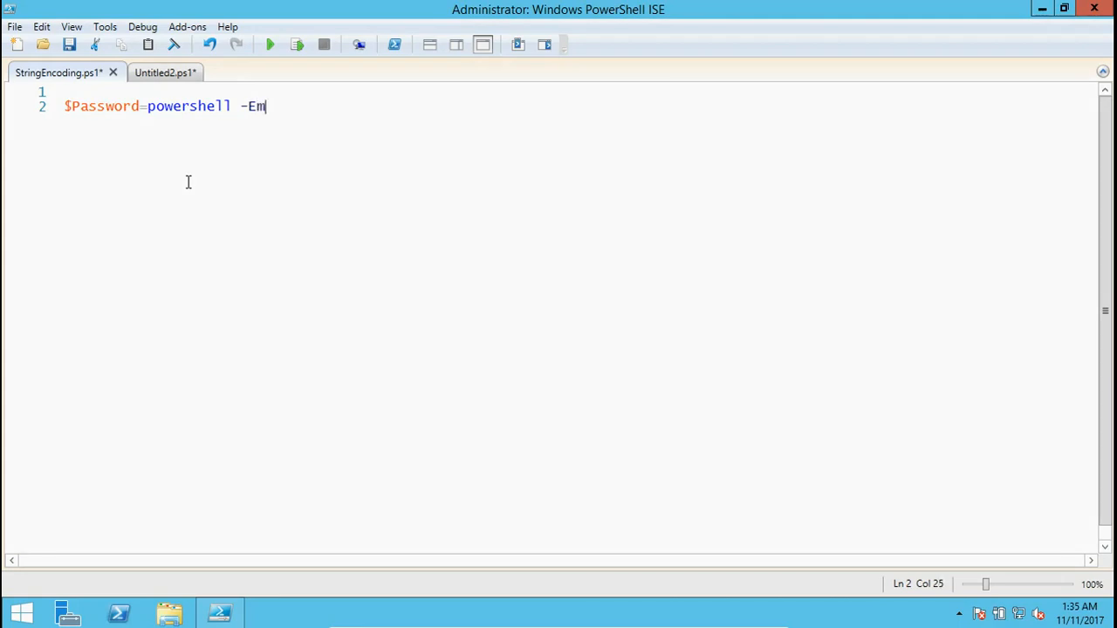
text(coded)
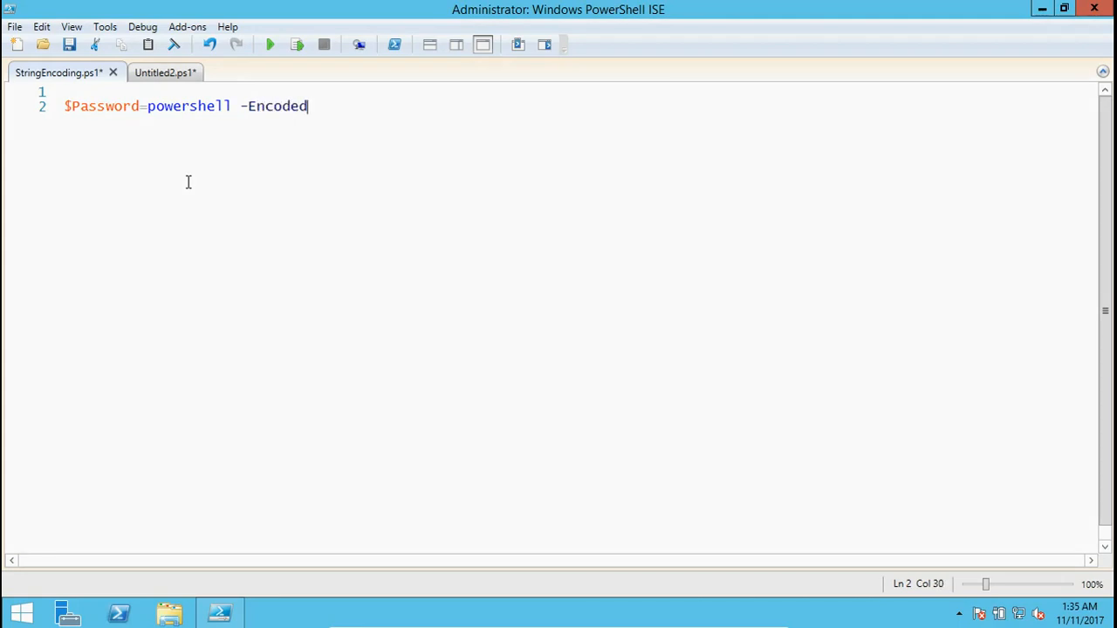
text(Comman)
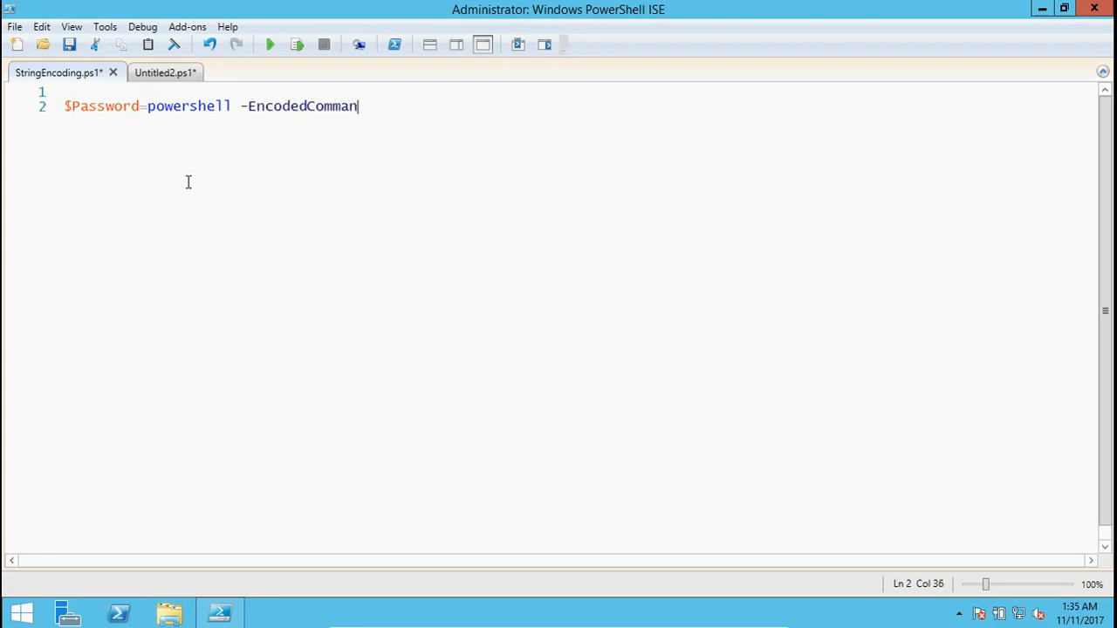
text(d)
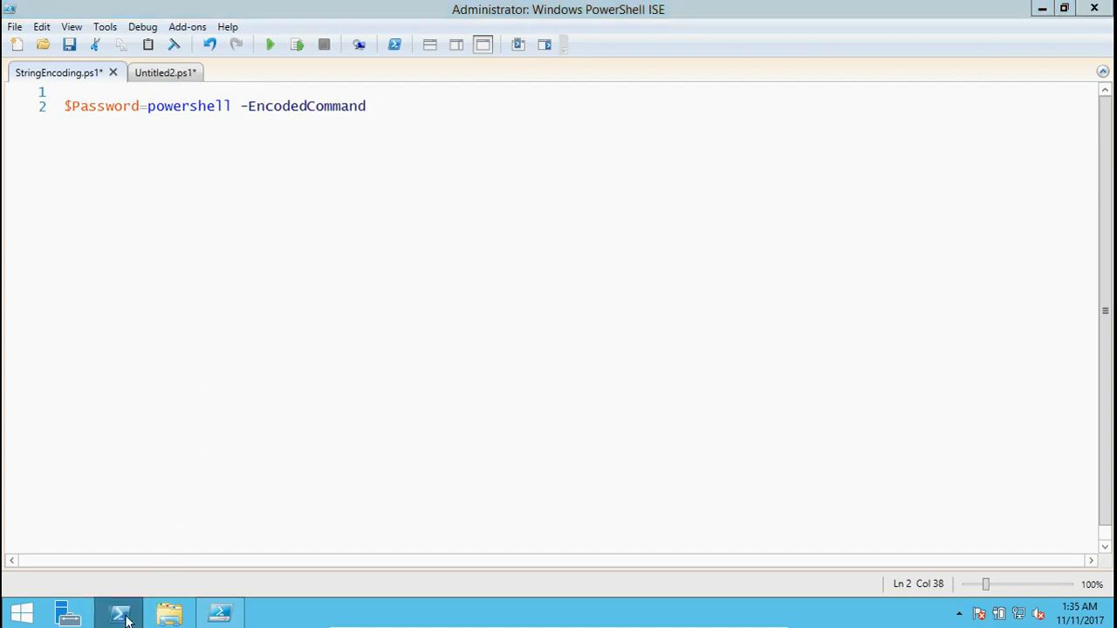
- In a separate PowerShell console, run cmd and then powershell -? to show help
click(119, 614)
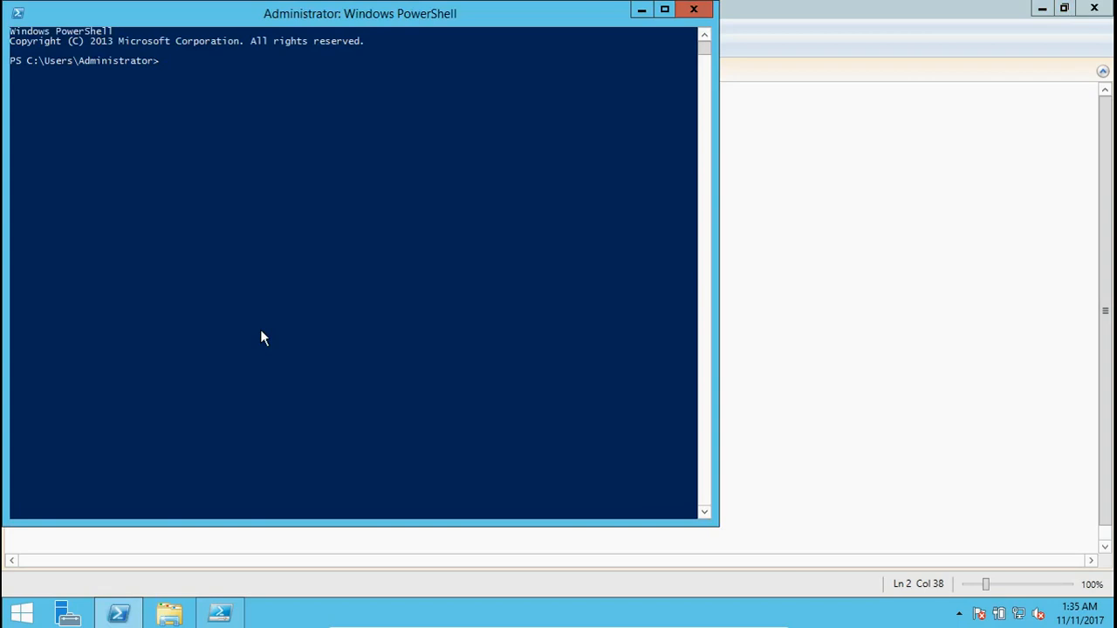
text(cmd)
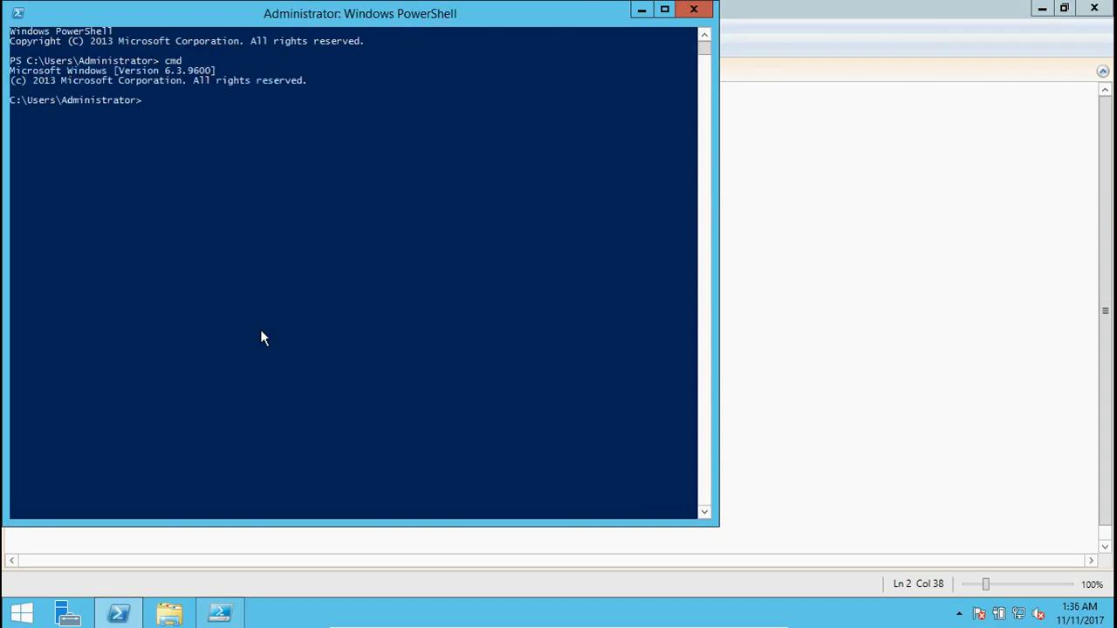
text(powers)
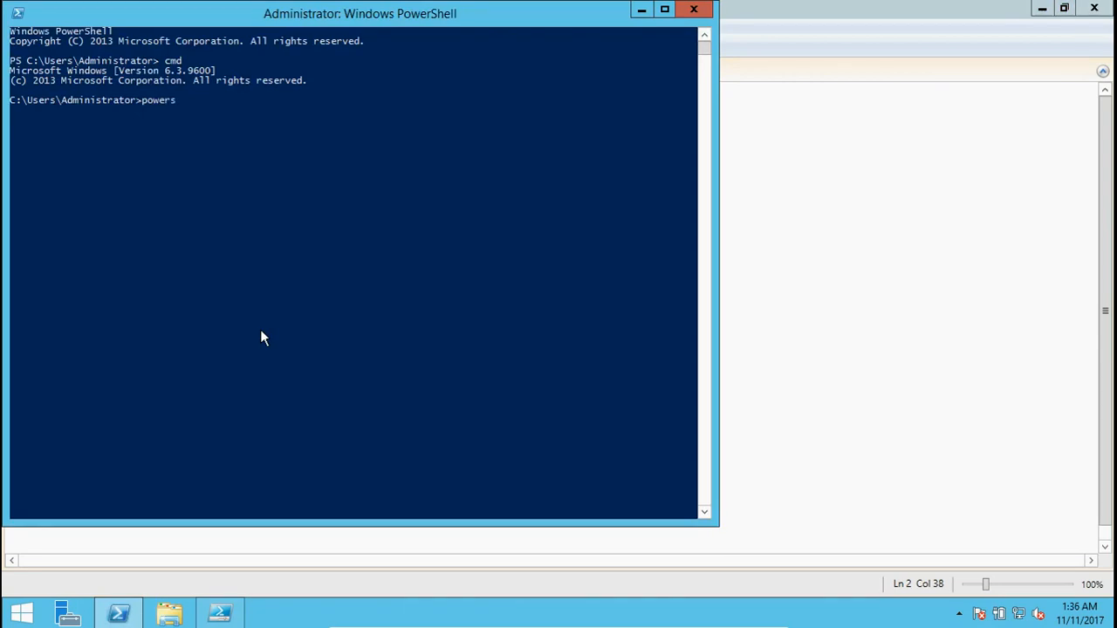
text(hell)
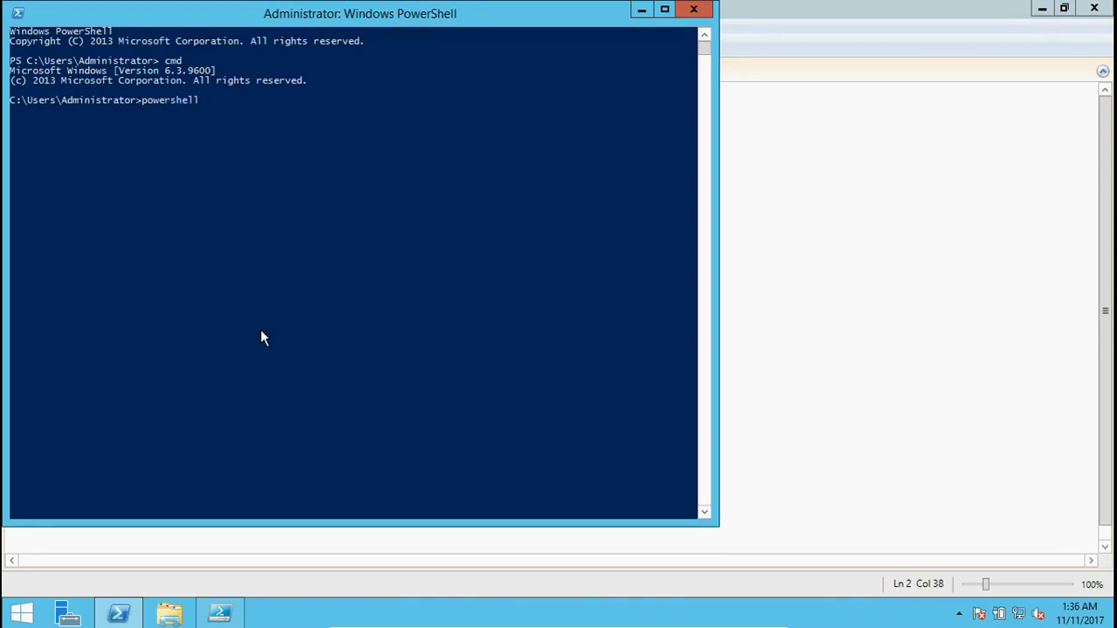
text(-?)
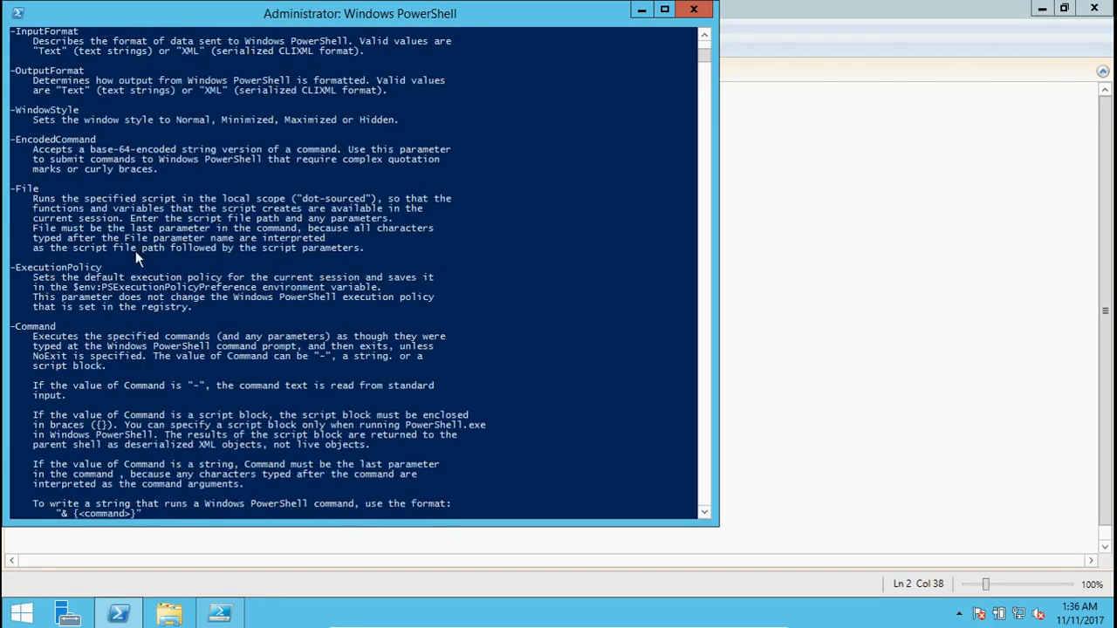
- Scroll to the -EncodedCommand entry and highlight its Base64 description
scroll(up, 3)
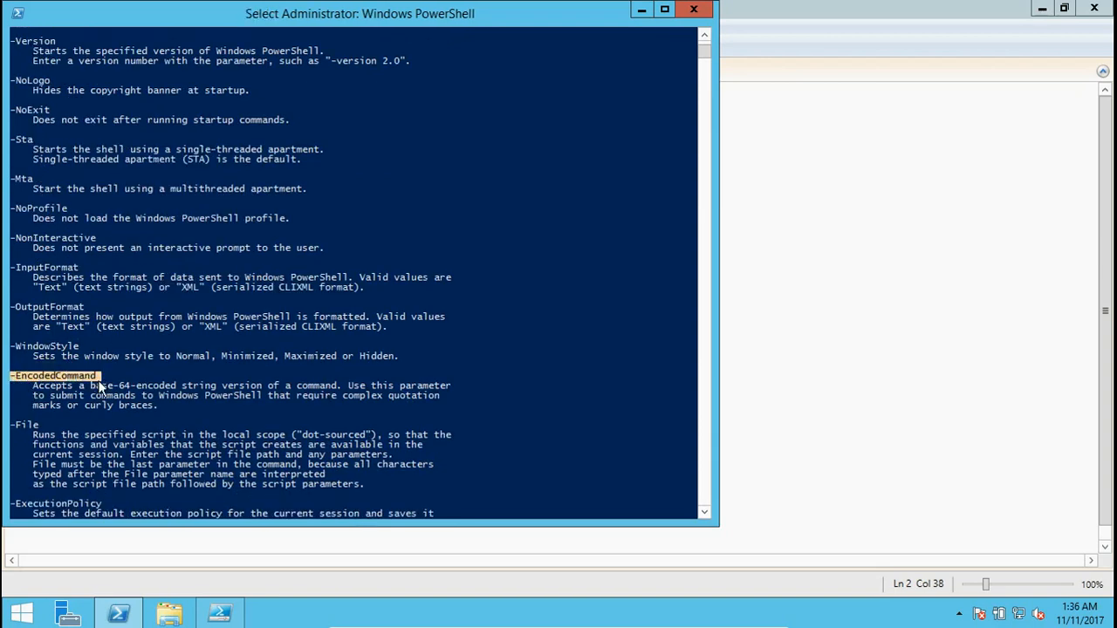
mouse_move(112, 400)
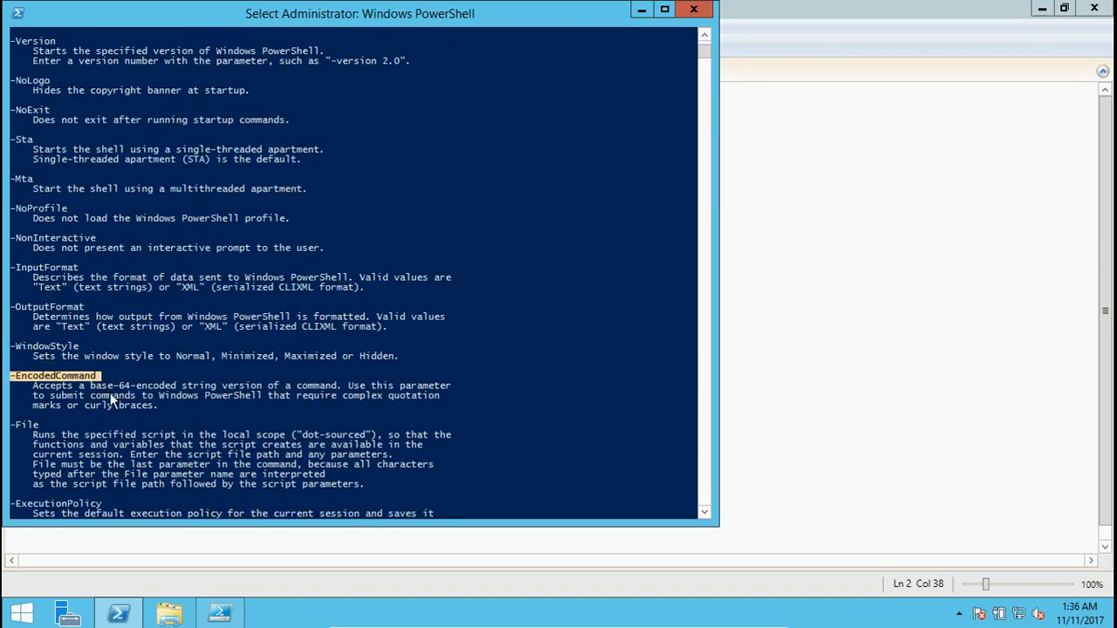
double_click(135, 385)
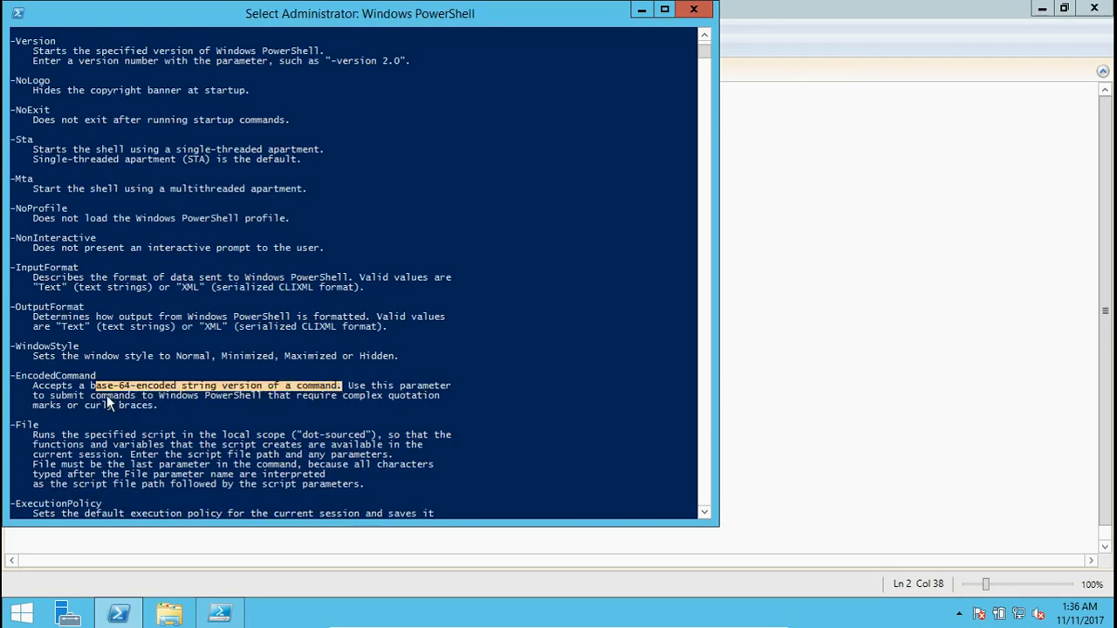
drag(96, 385, 267, 395)
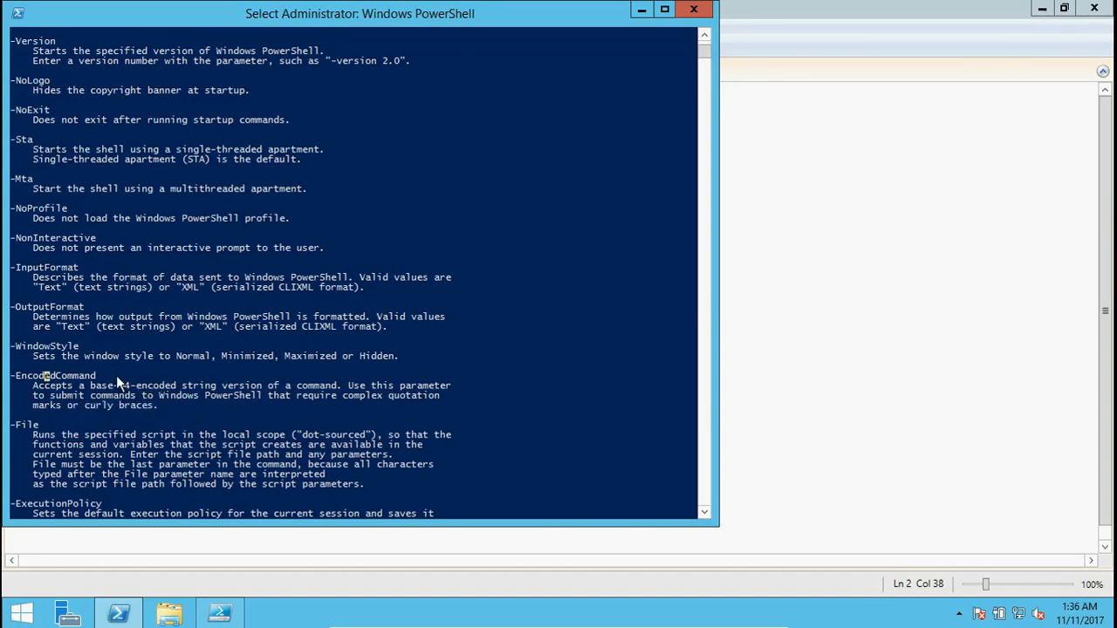
double_click(54, 376)
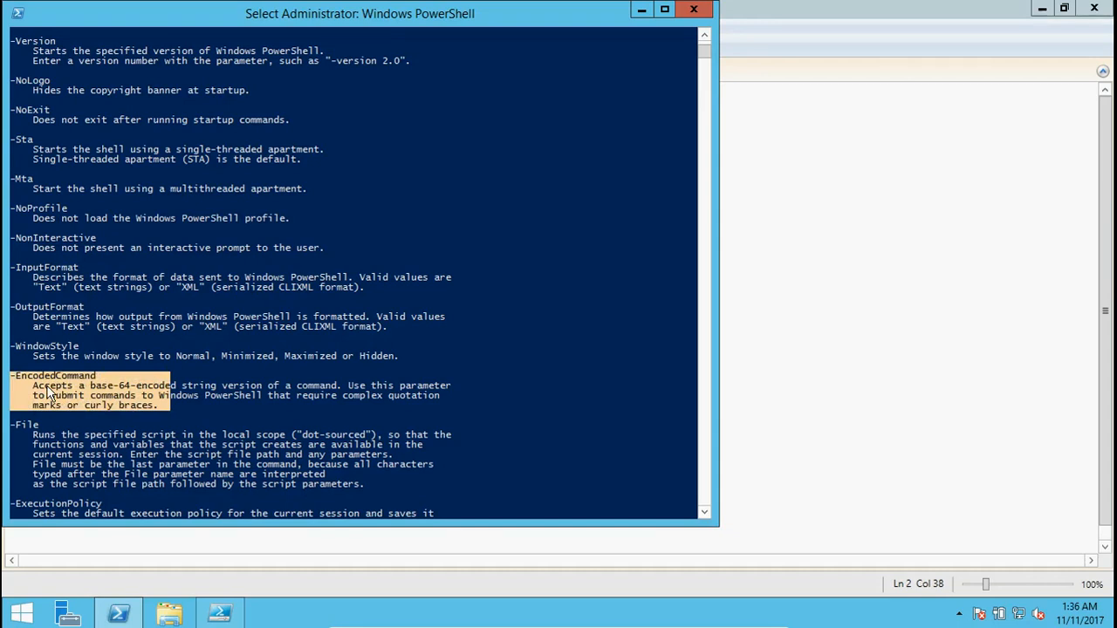
mouse_move(418, 157)
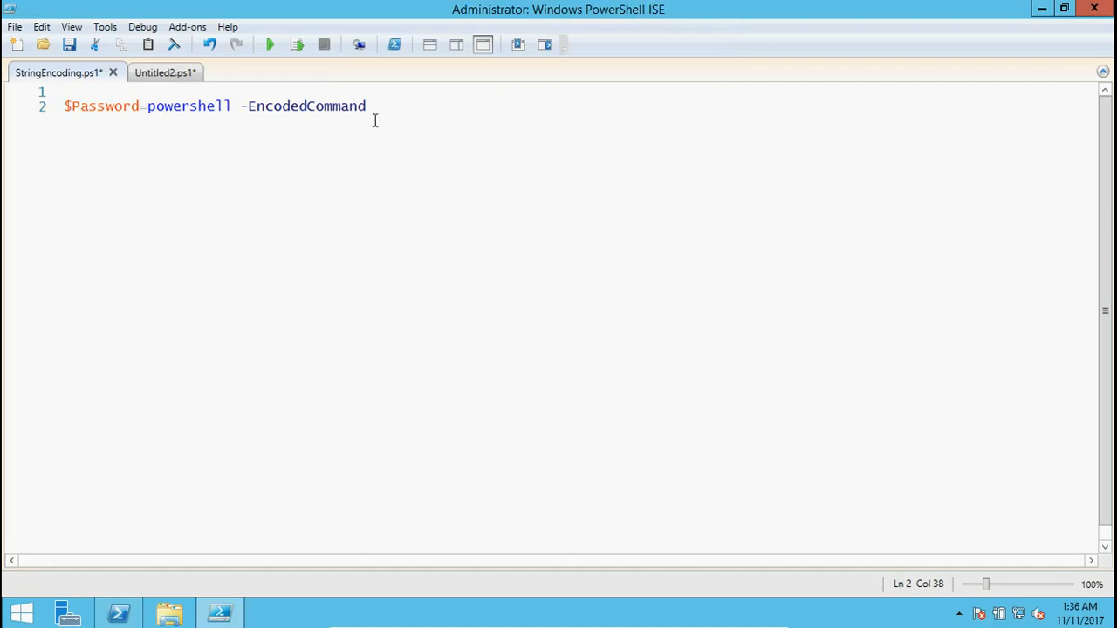
mouse_move(476, 116)
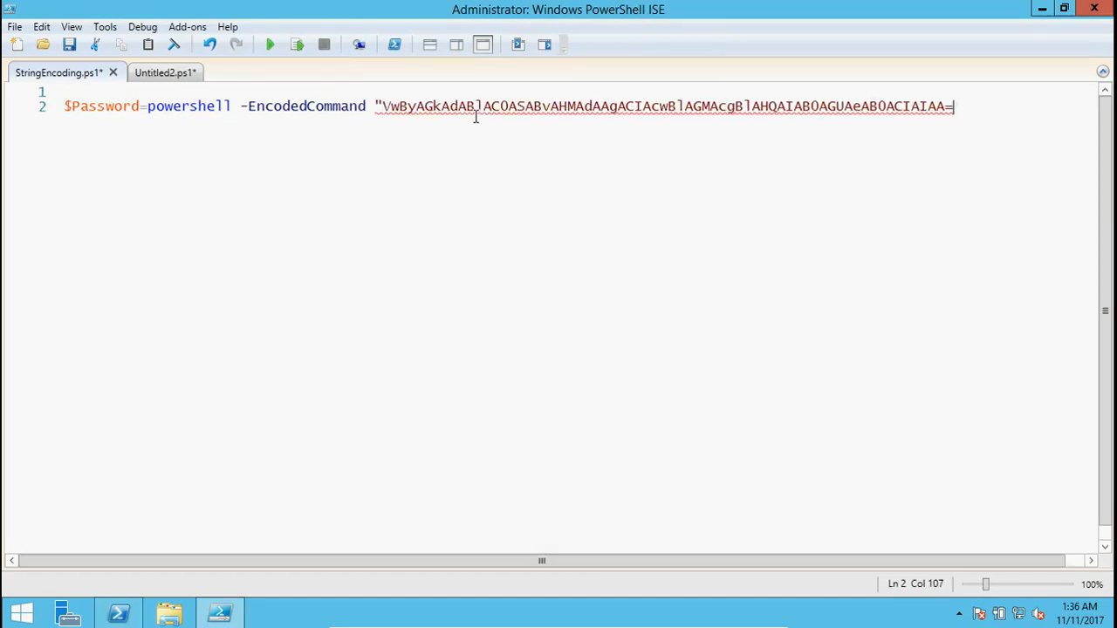
- Pass the quoted Base64 string to -EncodedCommand and add a $Password output line
text(")
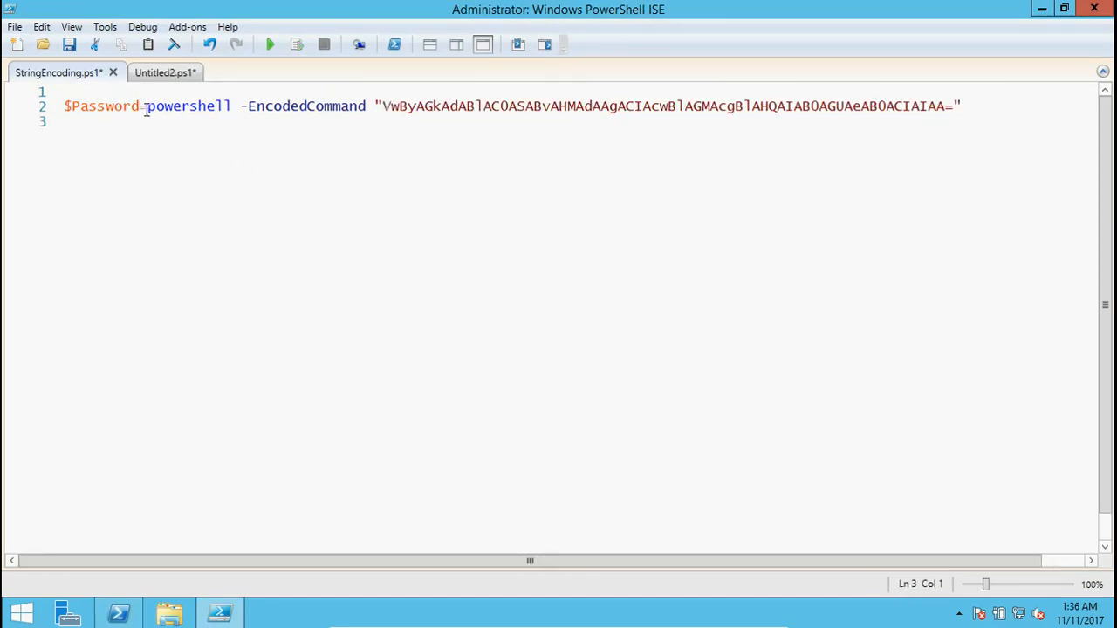
double_click(101, 105)
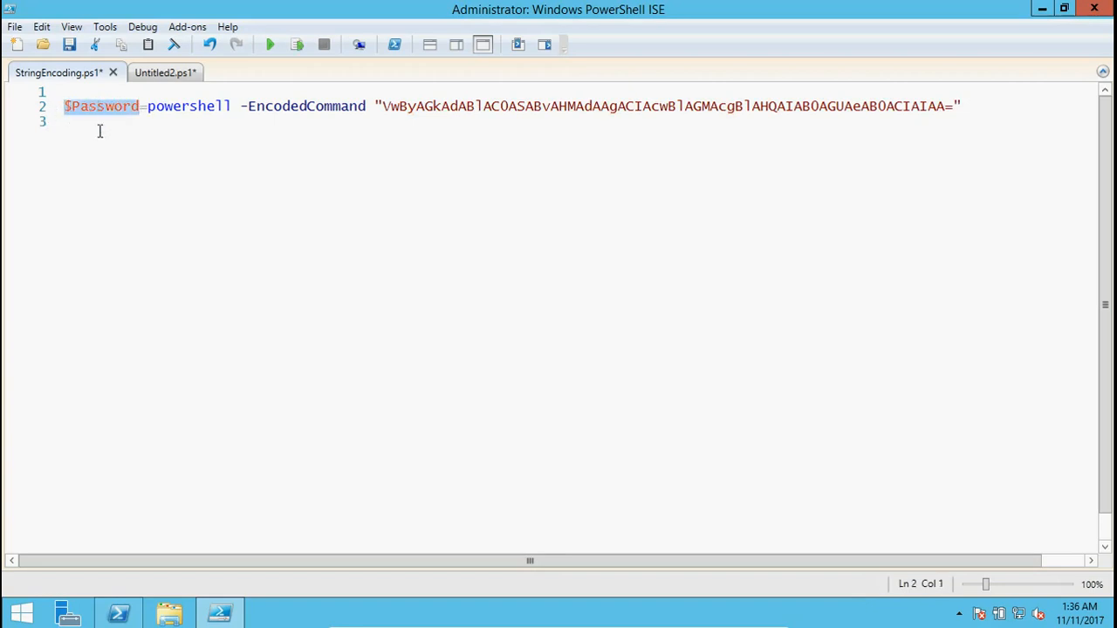
text($Password)
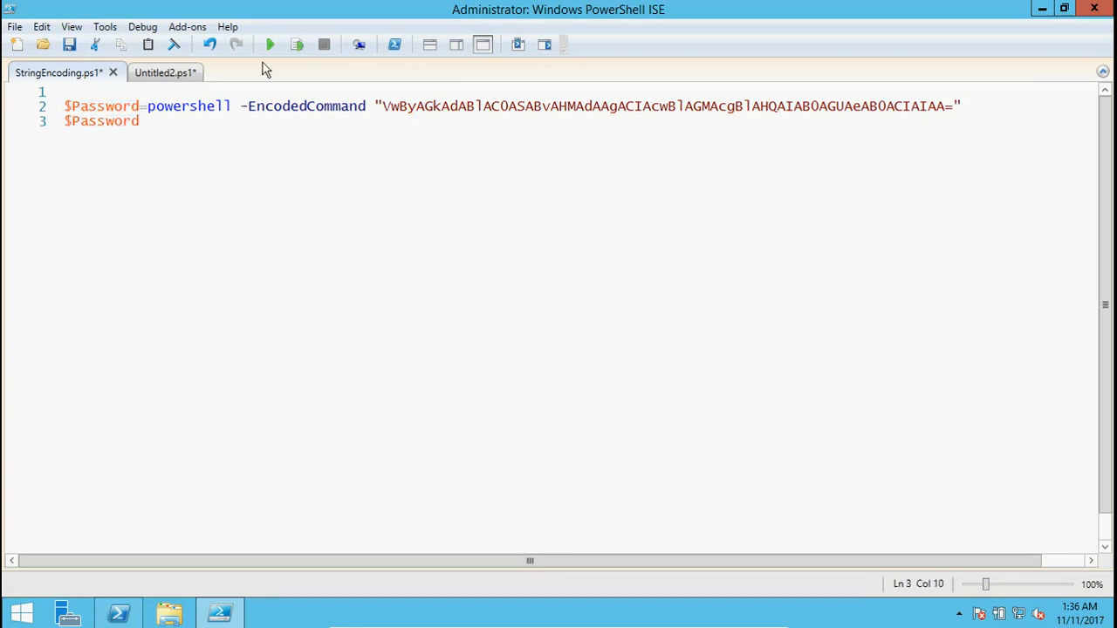
click(269, 45)
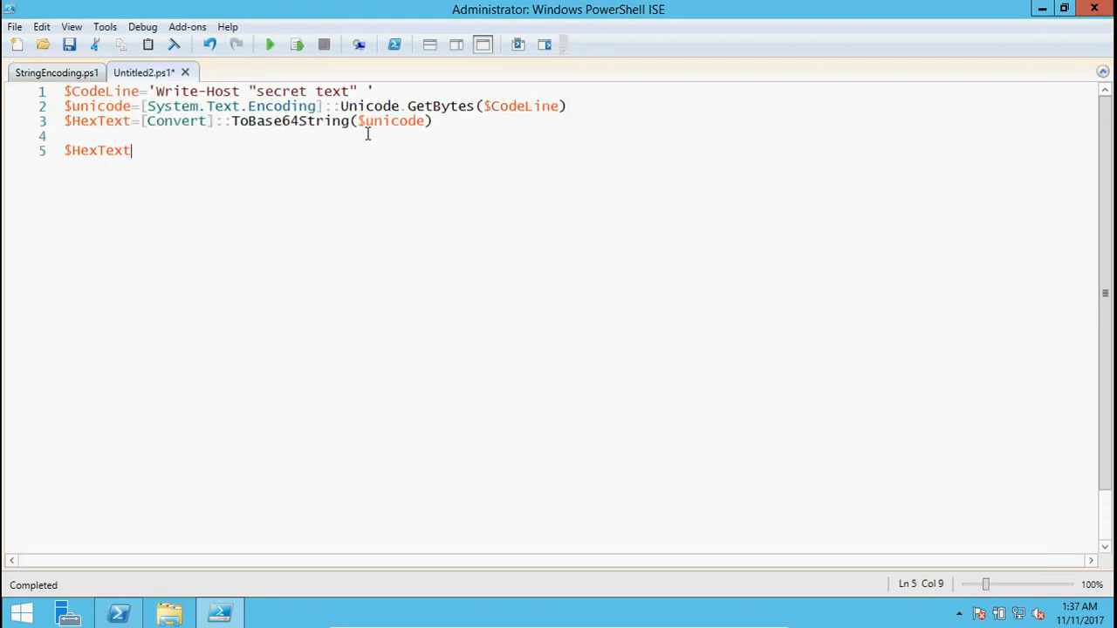
- Change the message to "hello world", rerun the encoder, and copy the new Base64 string
click(251, 91)
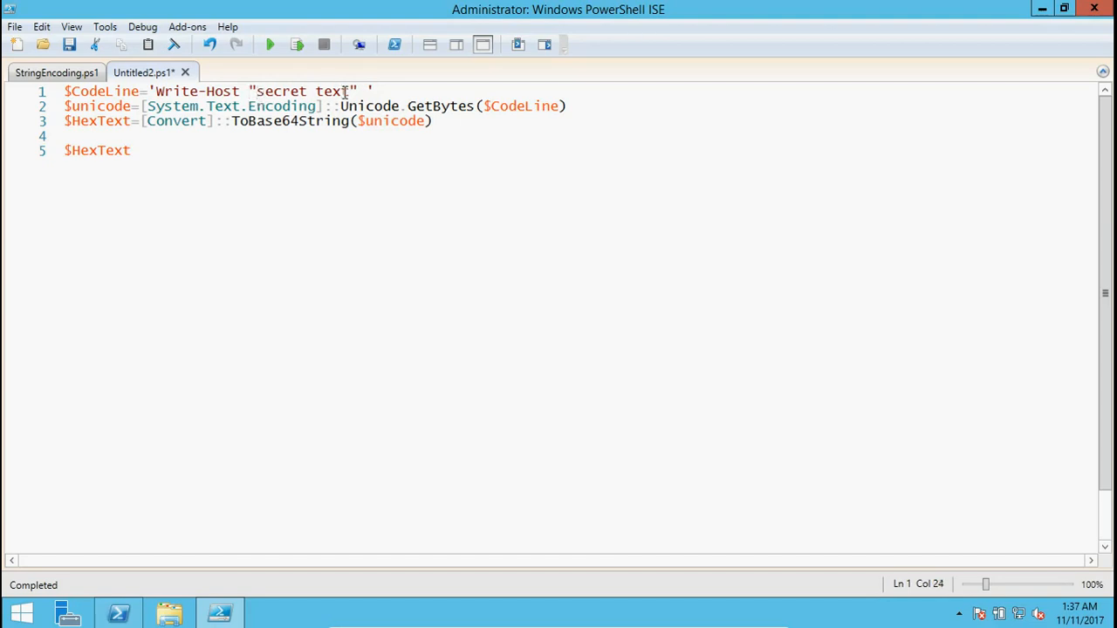
text(h)
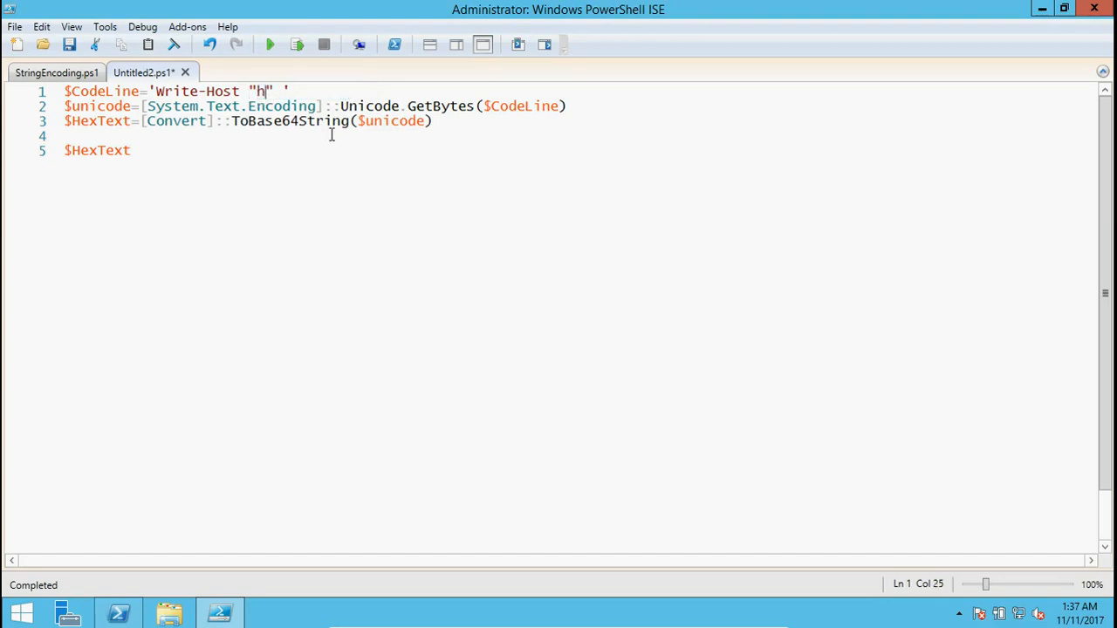
text(ello world)
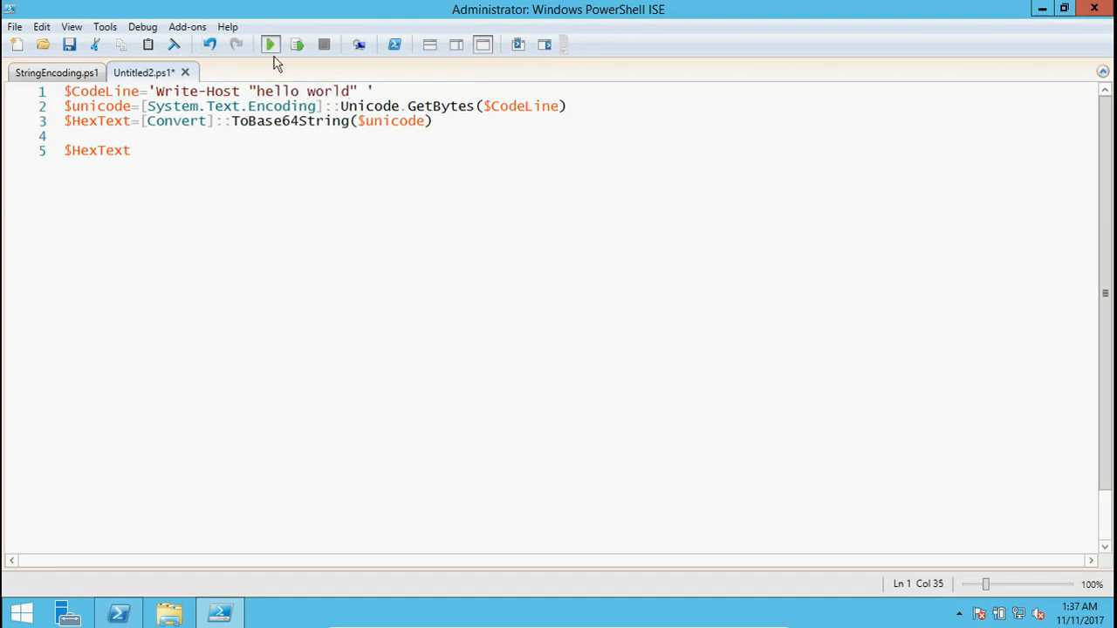
click(271, 45)
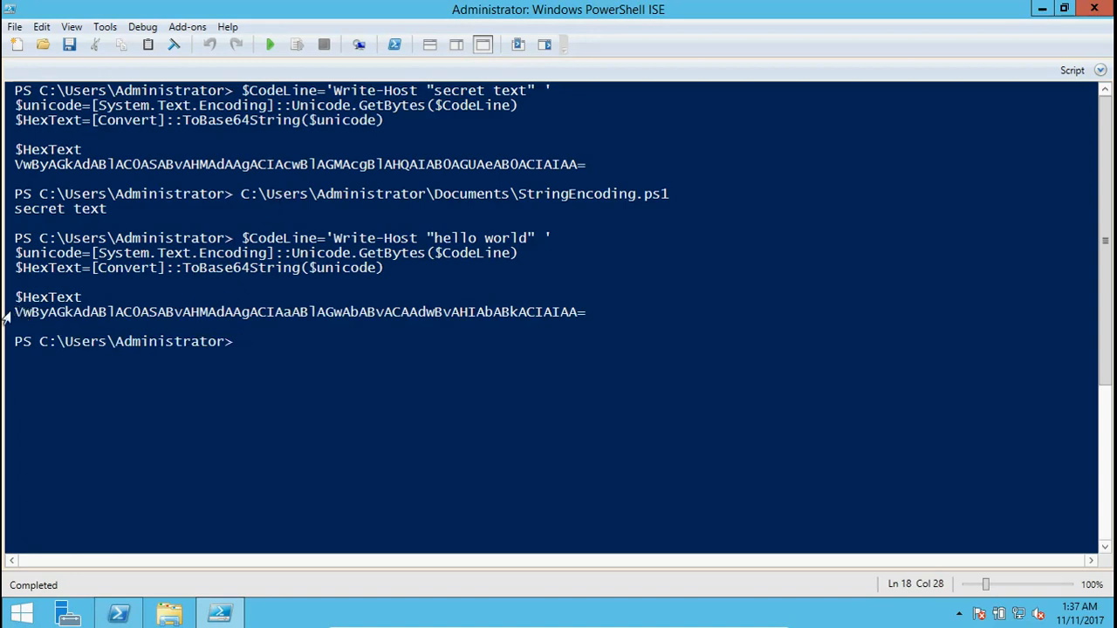
right_click(580, 313)
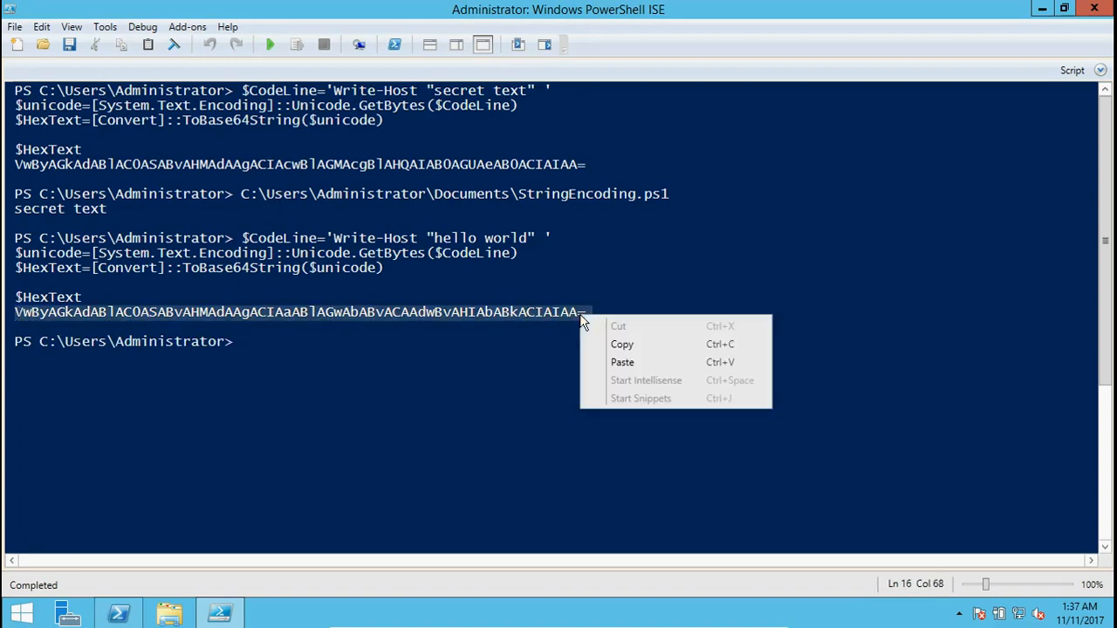
click(622, 344)
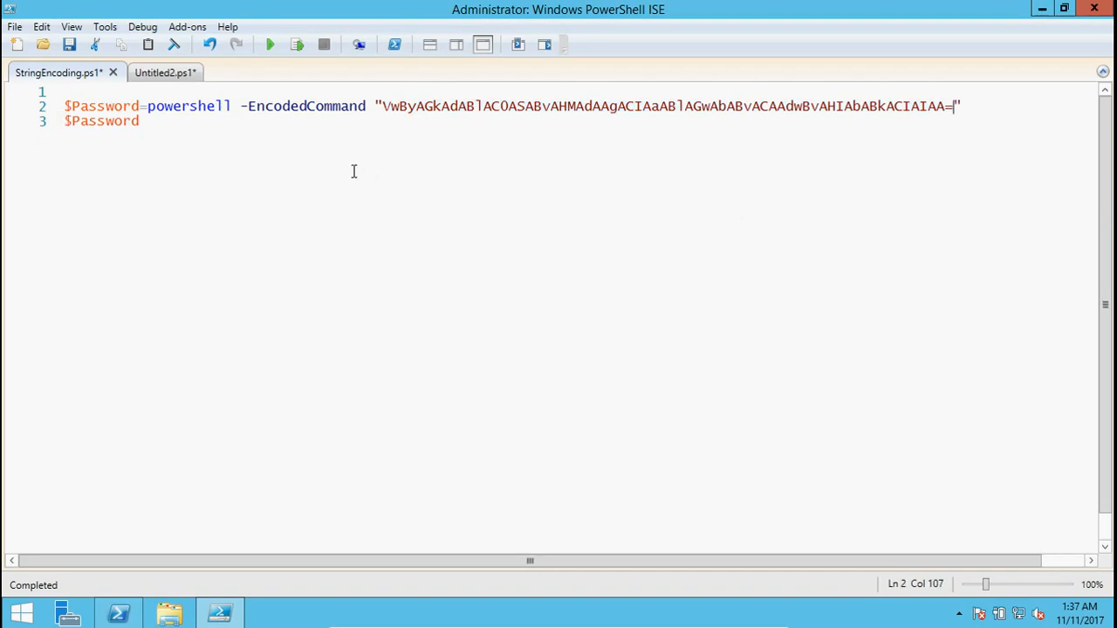
- Run StringEncoding.ps1, accepting the save prompt, so the console prints hello world
click(270, 44)
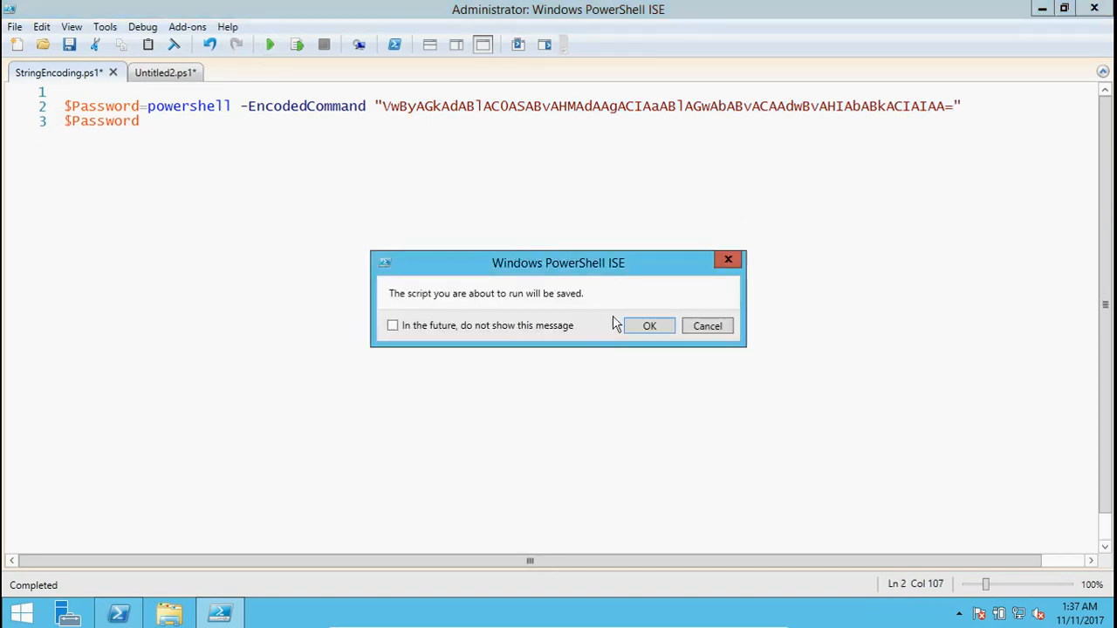
click(650, 325)
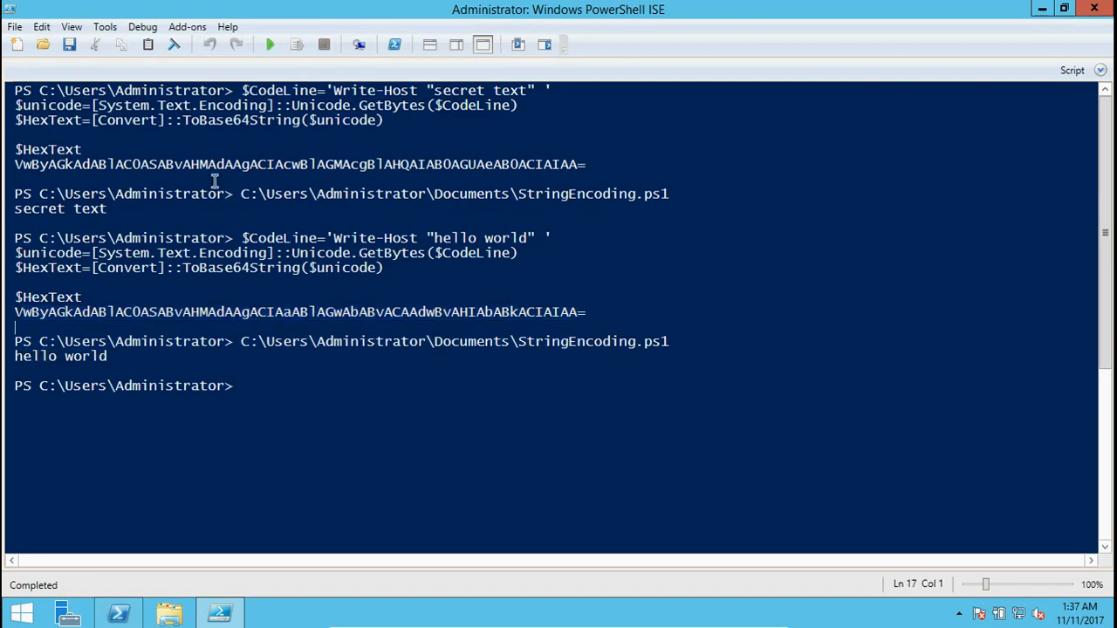
drag(15, 164, 220, 164)
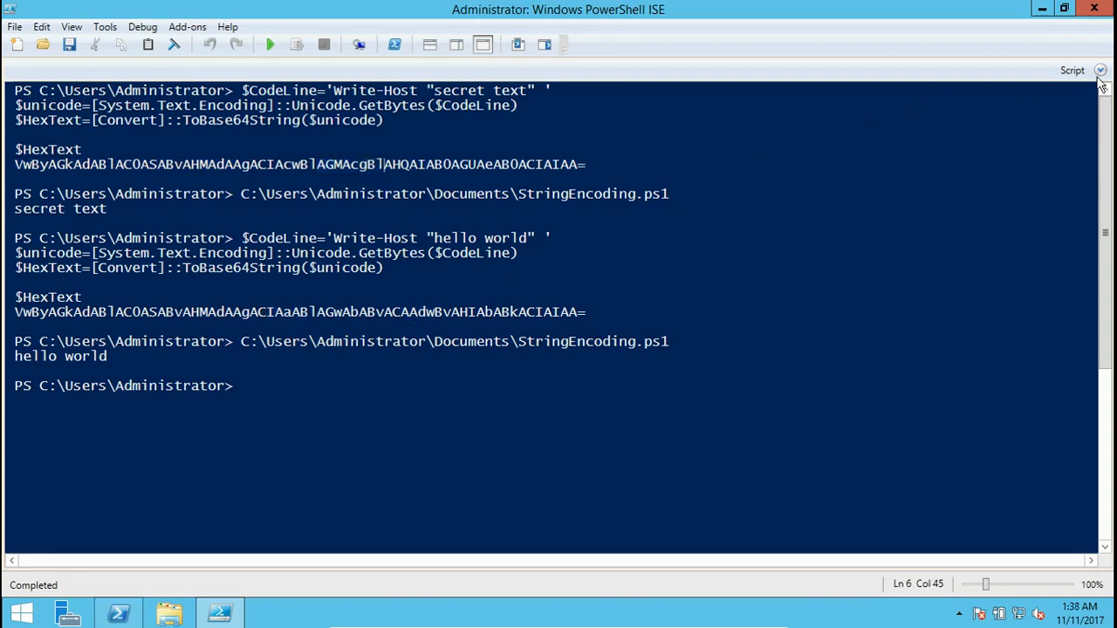
click(160, 72)
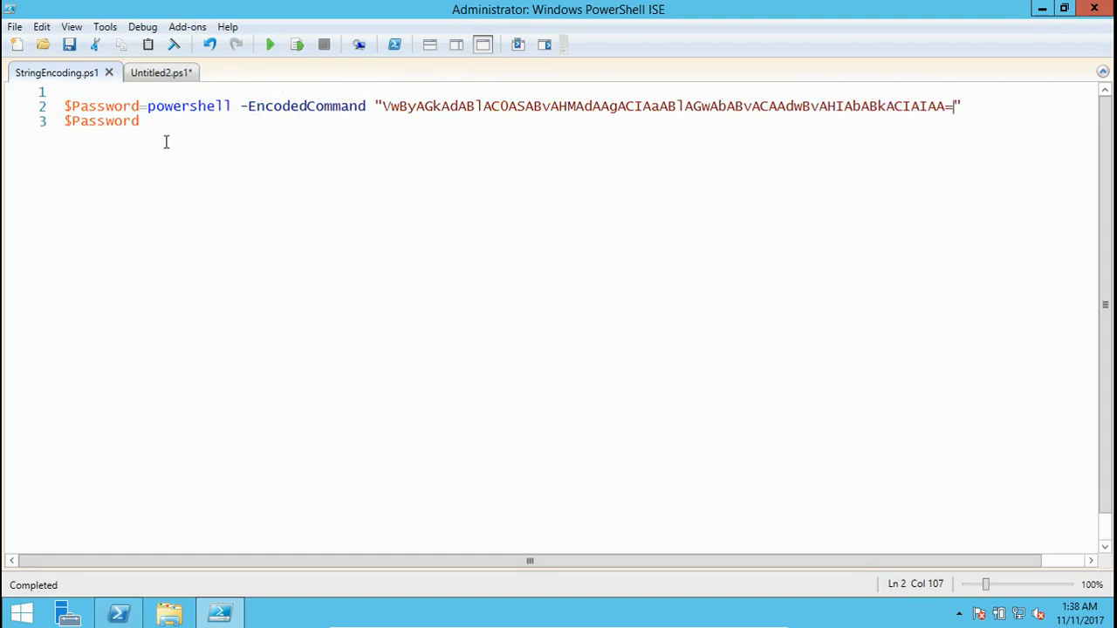
click(144, 72)
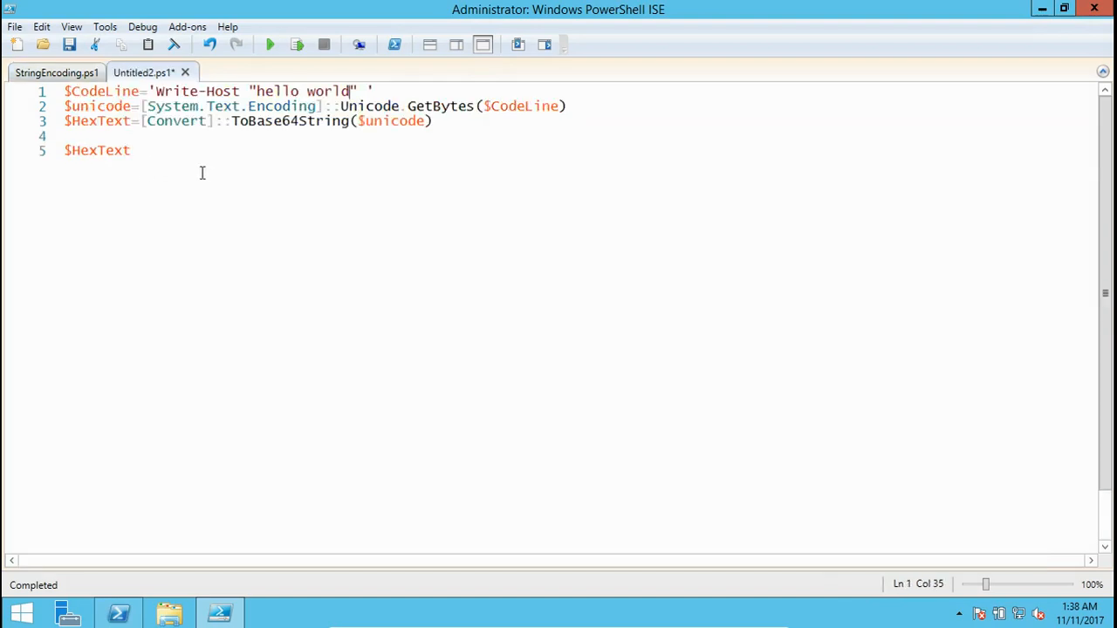